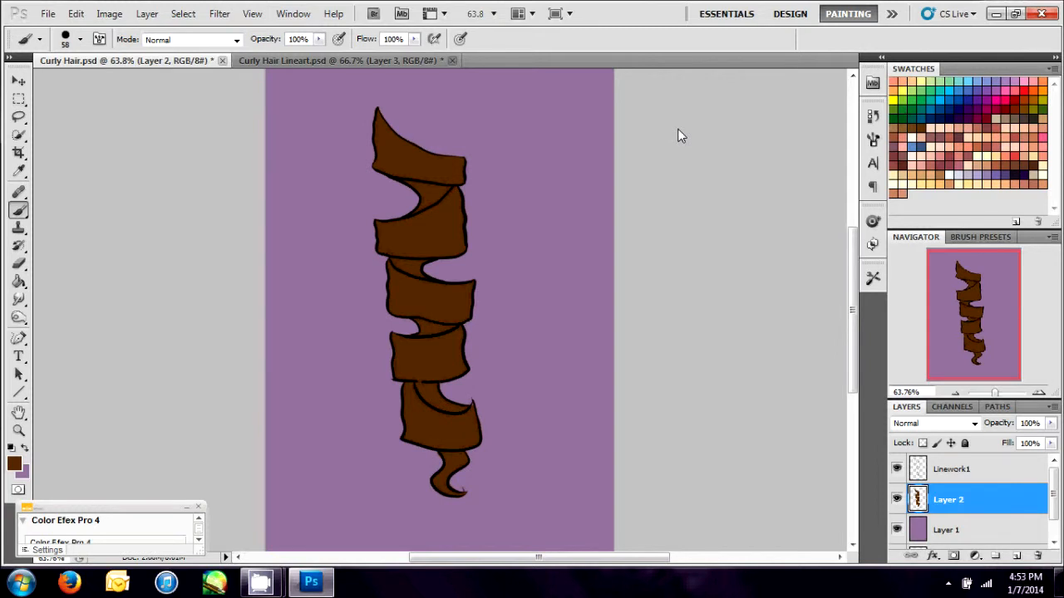
{"action": "mouse_move", "coordinate": [510, 287]}
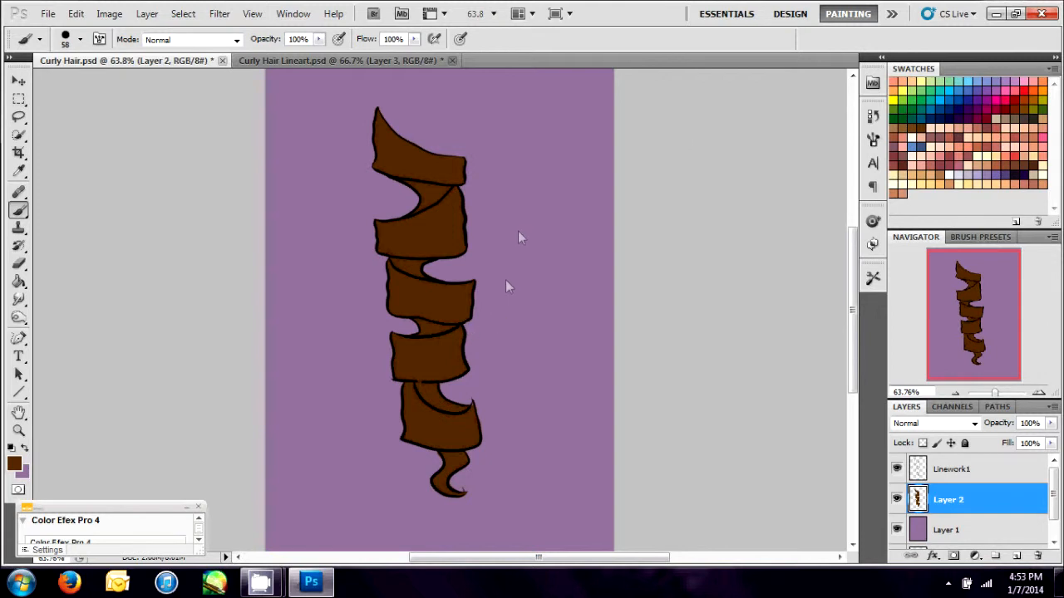
{"action": "mouse_move", "coordinate": [510, 262]}
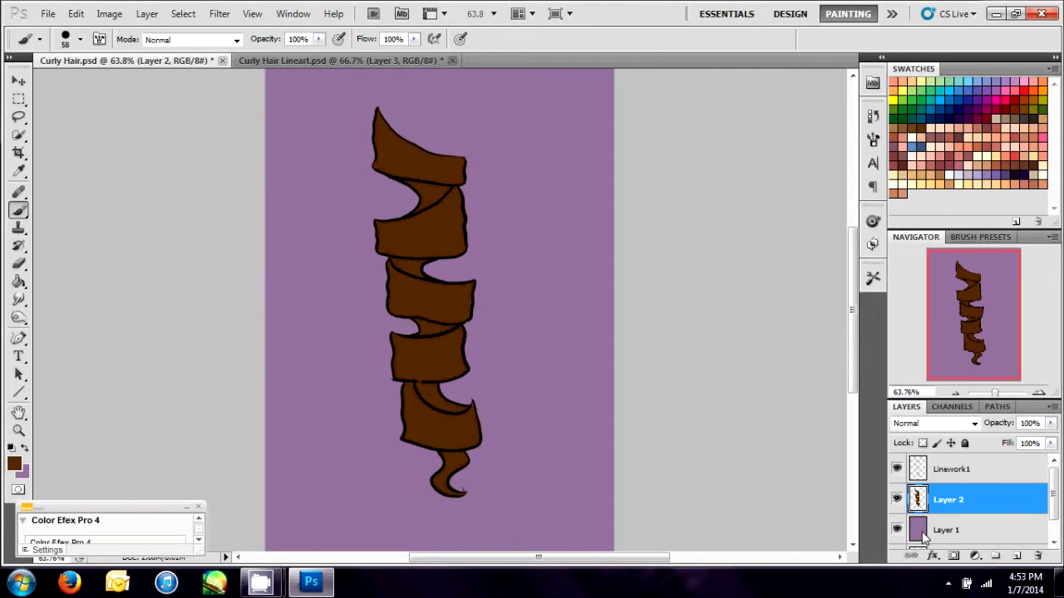
- Burn streaky strand lines into the top ringlet bands on the brown hair layer, Midtones range
{"action": "left_click", "coordinate": [948, 529]}
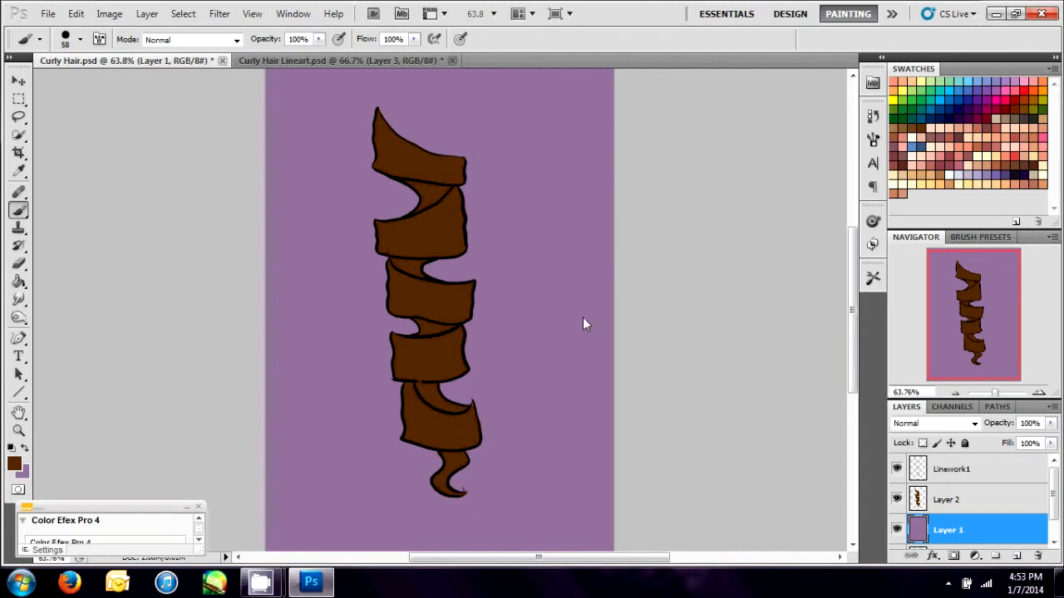
{"action": "mouse_move", "coordinate": [586, 327]}
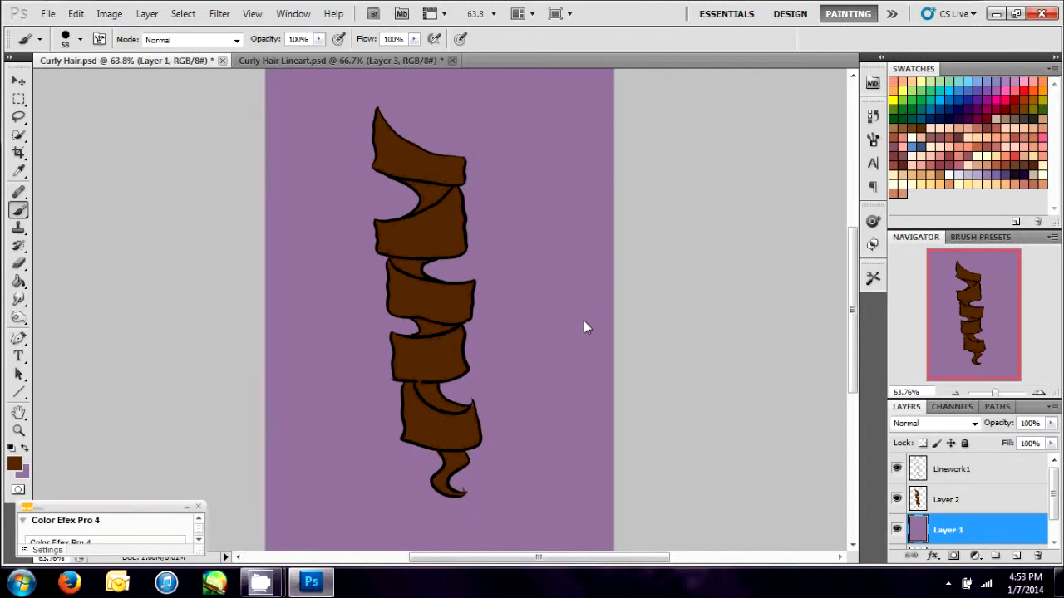
{"action": "mouse_move", "coordinate": [736, 414]}
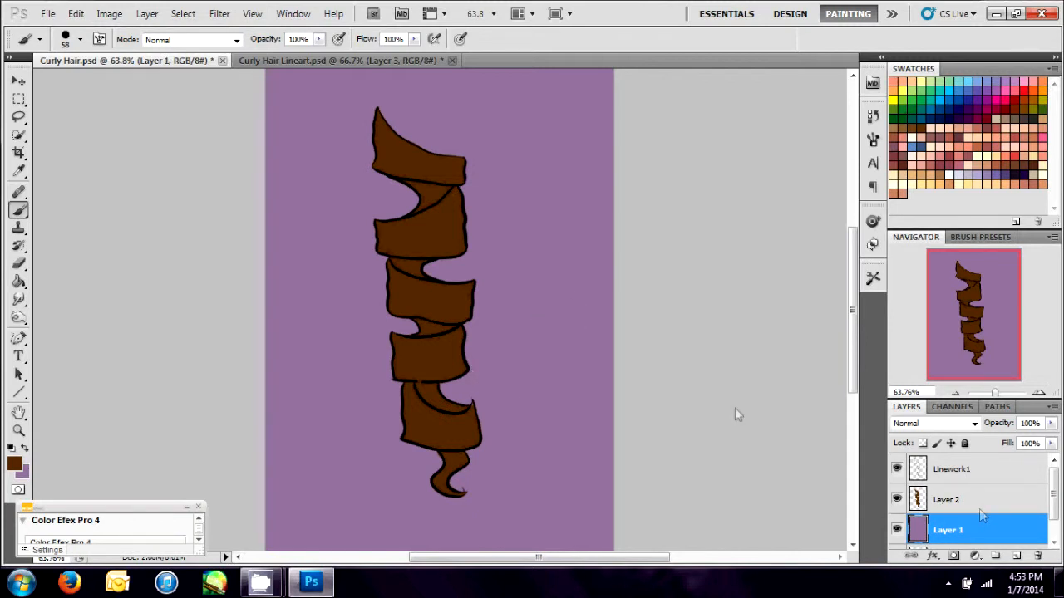
{"action": "left_click", "coordinate": [948, 500]}
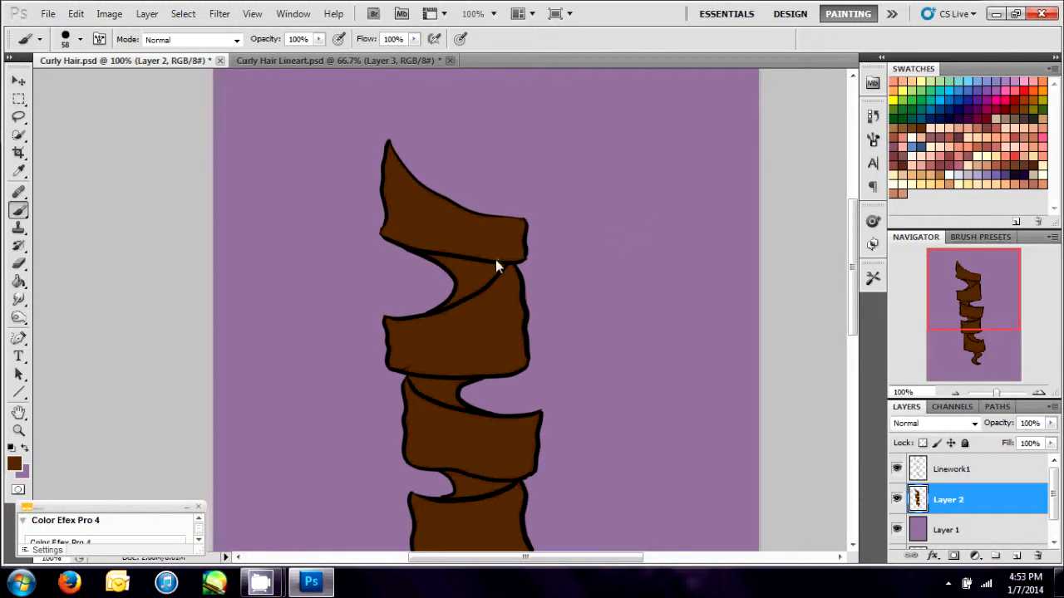
{"action": "mouse_move", "coordinate": [613, 164]}
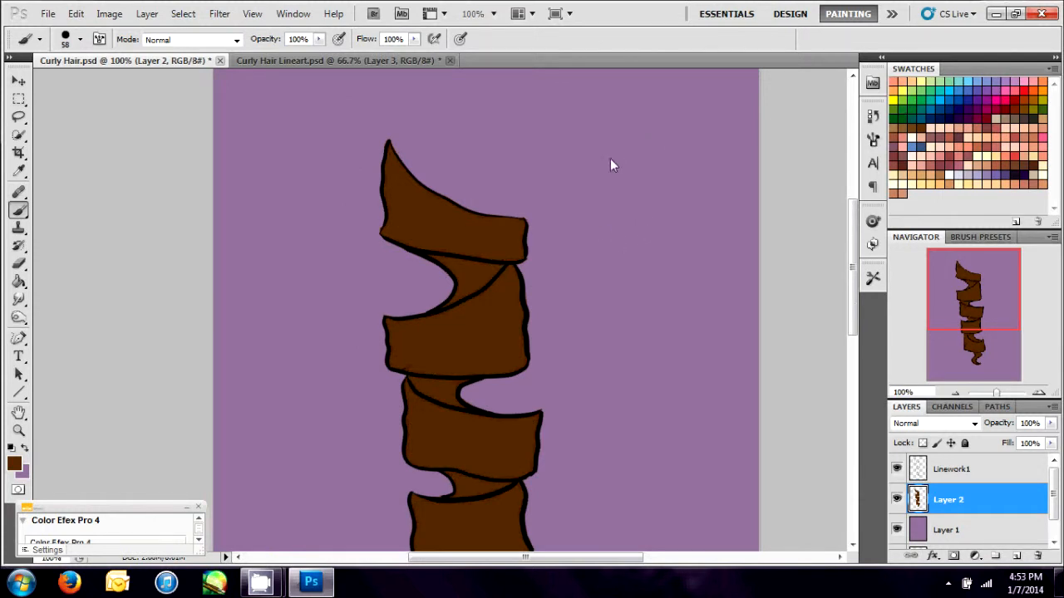
{"action": "mouse_move", "coordinate": [930, 286]}
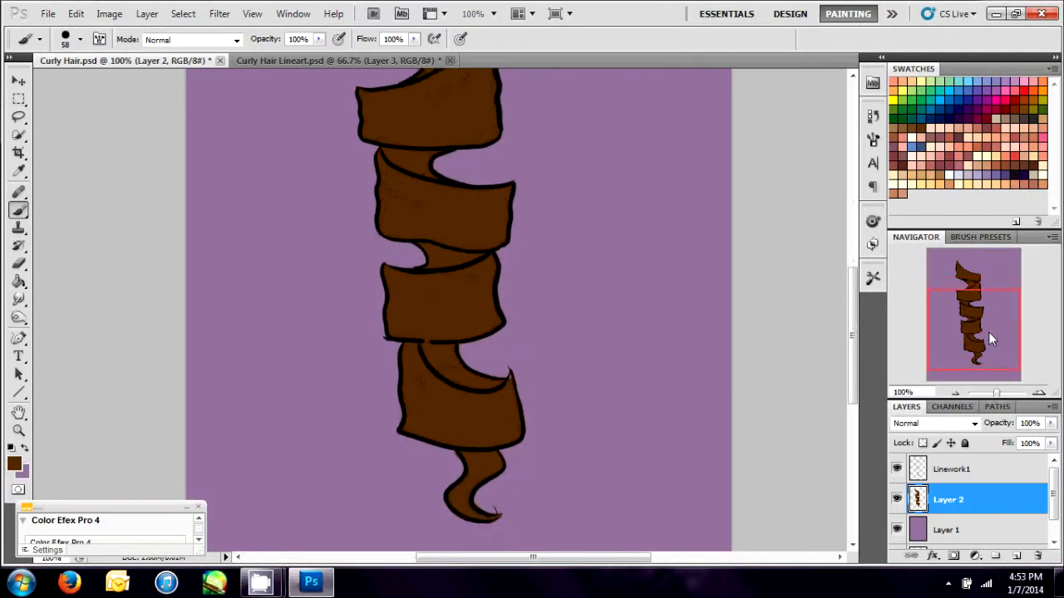
{"action": "scroll", "scroll_direction": "down", "scroll_amount": 3}
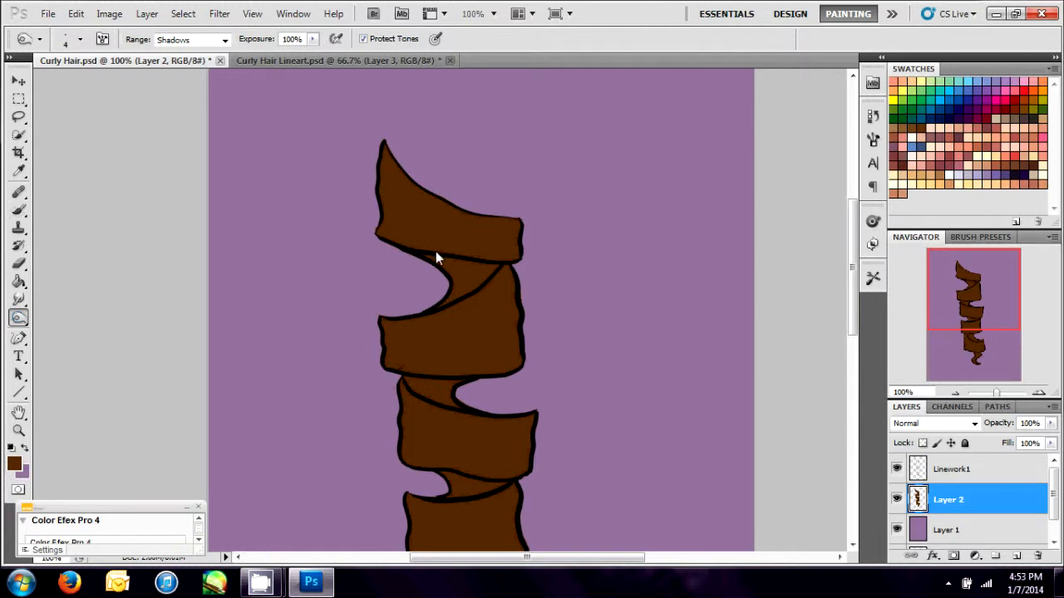
{"action": "left_click", "coordinate": [190, 39]}
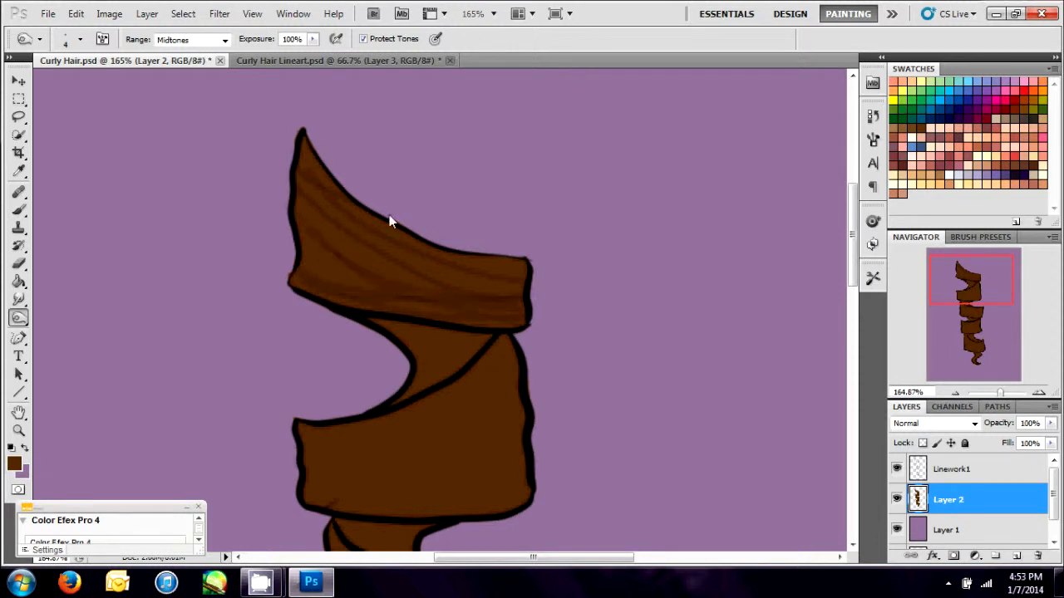
{"action": "mouse_move", "coordinate": [524, 228]}
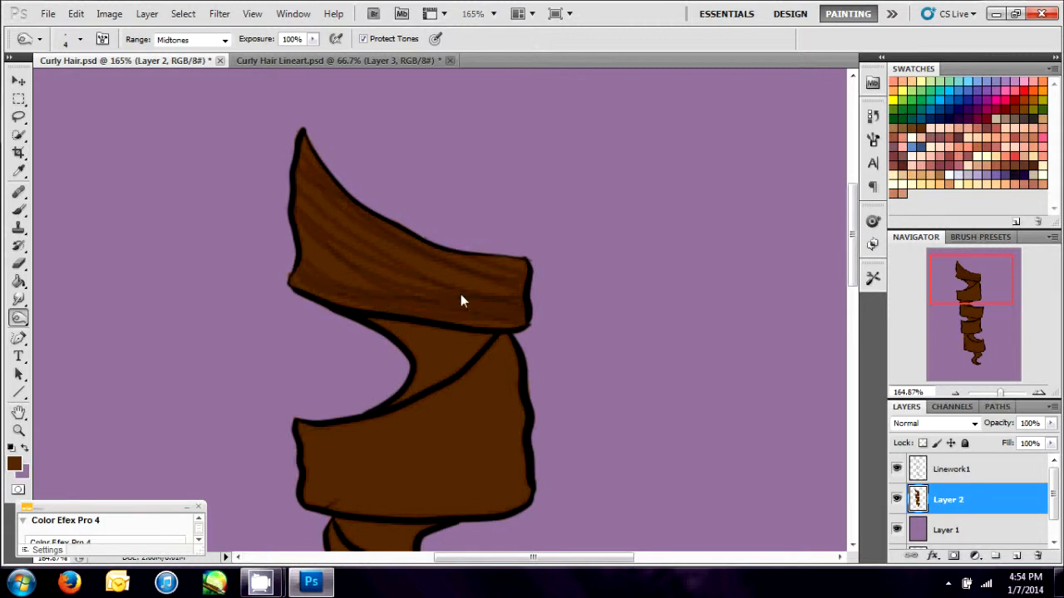
{"action": "mouse_move", "coordinate": [576, 298]}
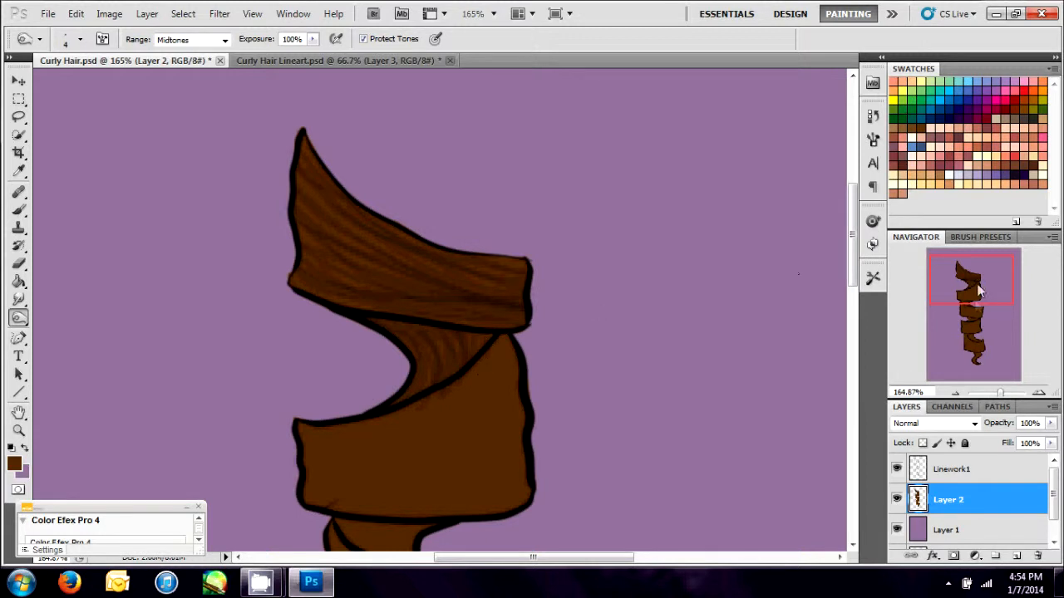
{"action": "scroll", "scroll_direction": "down", "scroll_amount": 3}
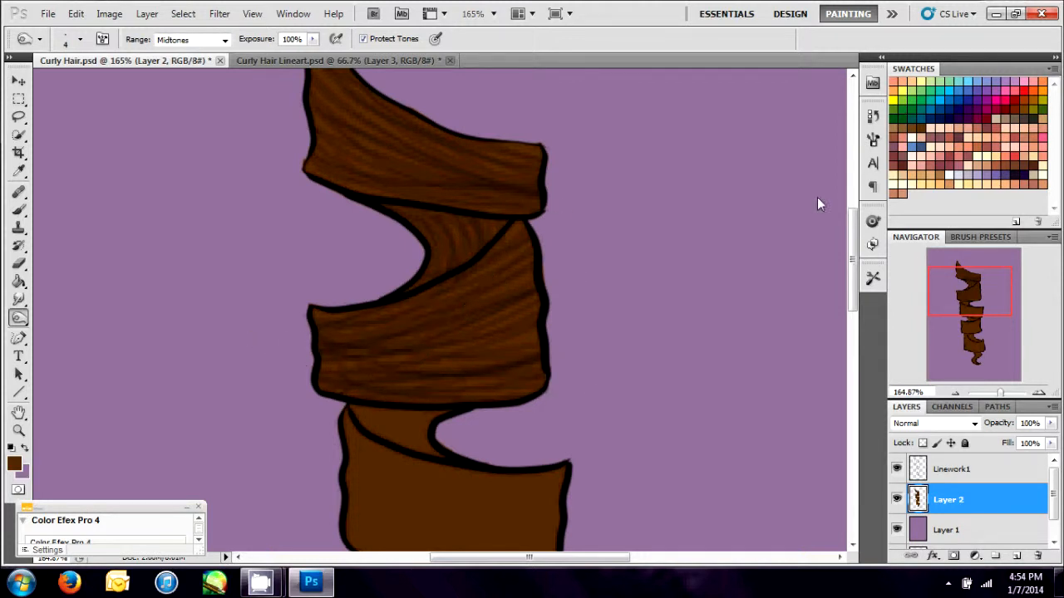
{"action": "scroll", "scroll_direction": "down", "scroll_amount": 3}
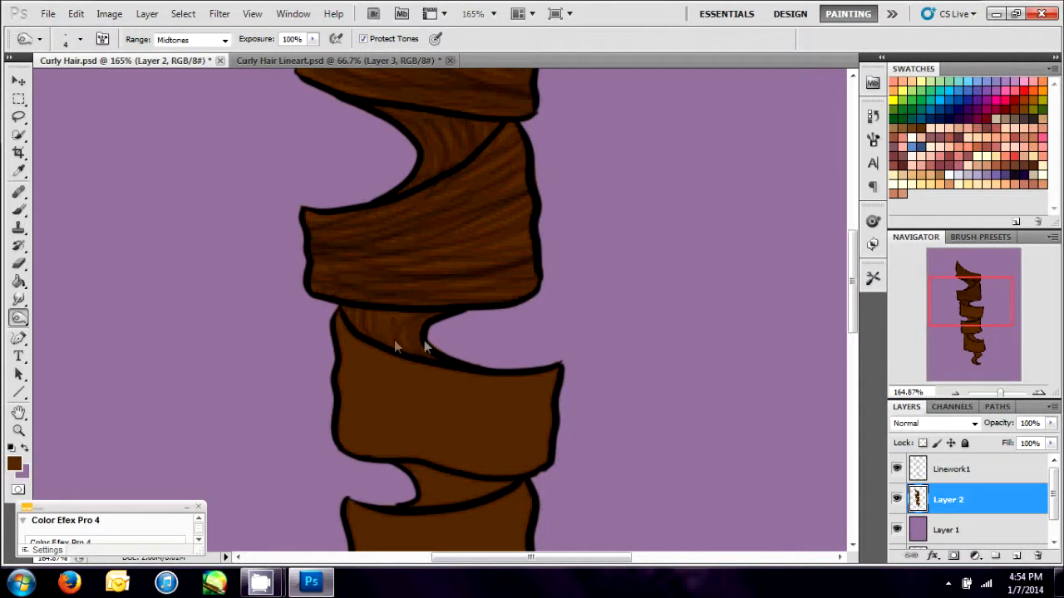
{"action": "mouse_move", "coordinate": [322, 319]}
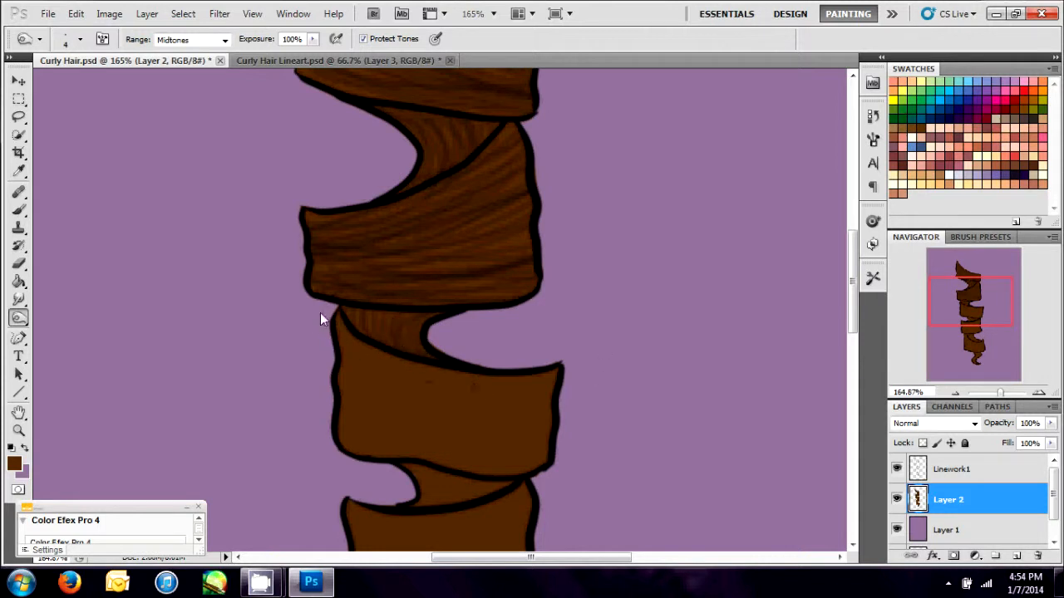
- Burn strand lines into the lower ringlet sections down to the bottom tail
{"action": "left_click_drag", "start_coordinate": [323, 320], "coordinate": [478, 397]}
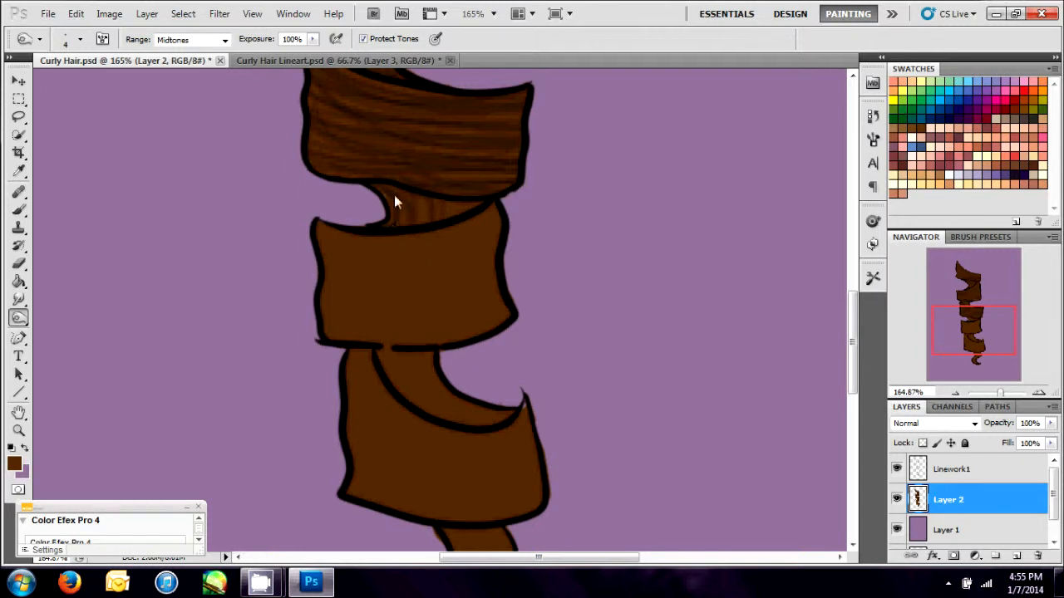
{"action": "mouse_move", "coordinate": [424, 207]}
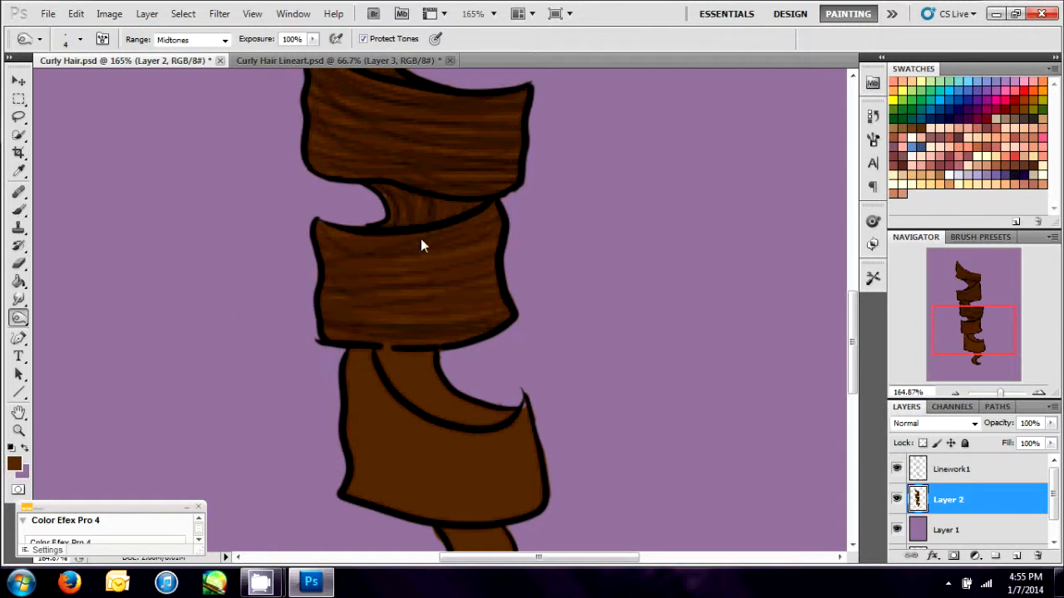
{"action": "scroll", "scroll_direction": "down", "scroll_amount": 3}
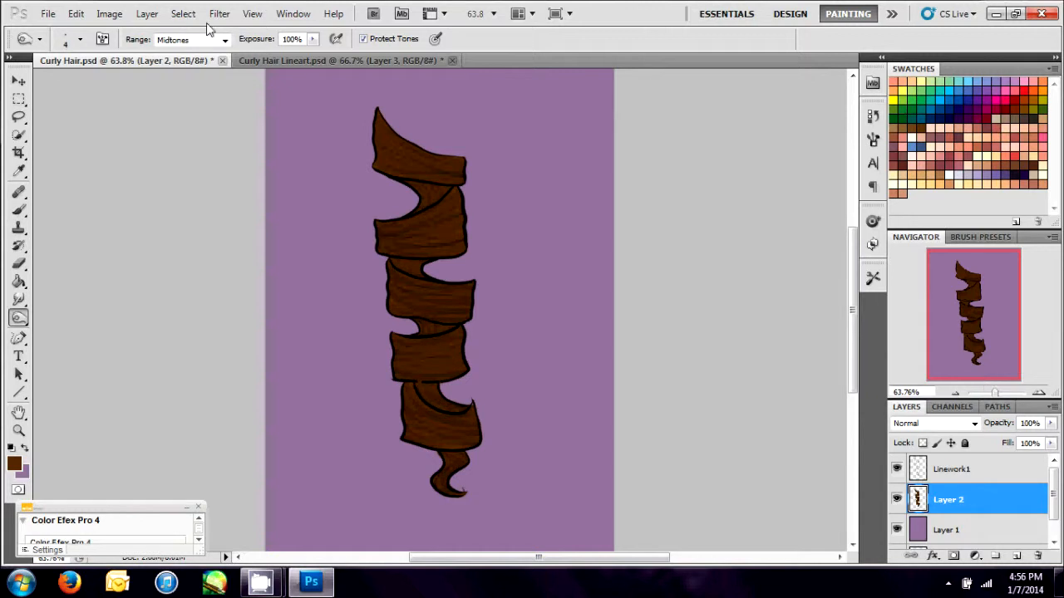
- Burn darker shadow streaks into the top section and upper loop, Shadows range
{"action": "left_click", "coordinate": [191, 39]}
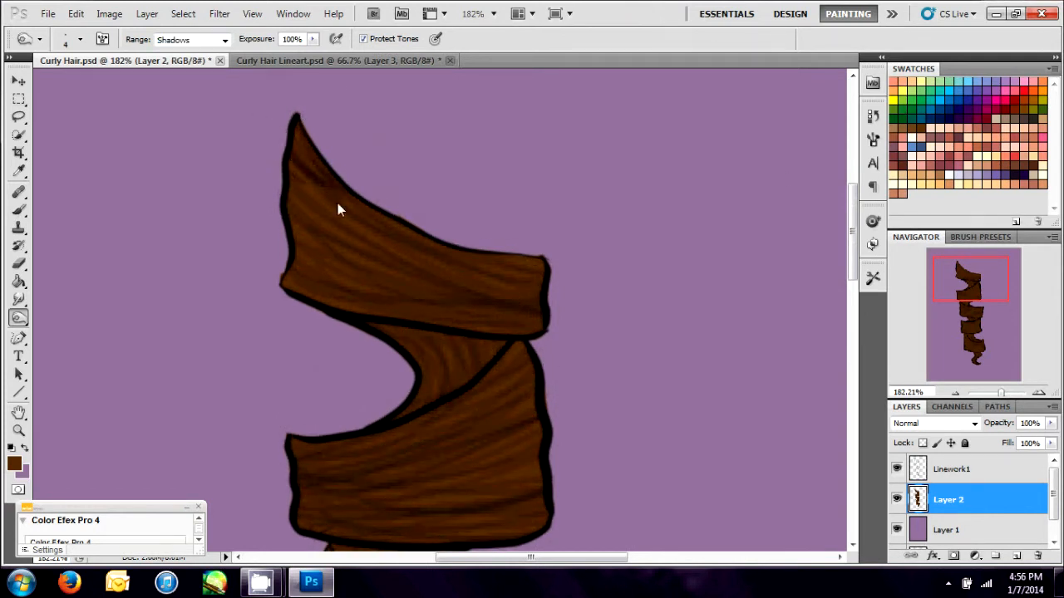
{"action": "left_click_drag", "start_coordinate": [338, 209], "coordinate": [324, 311]}
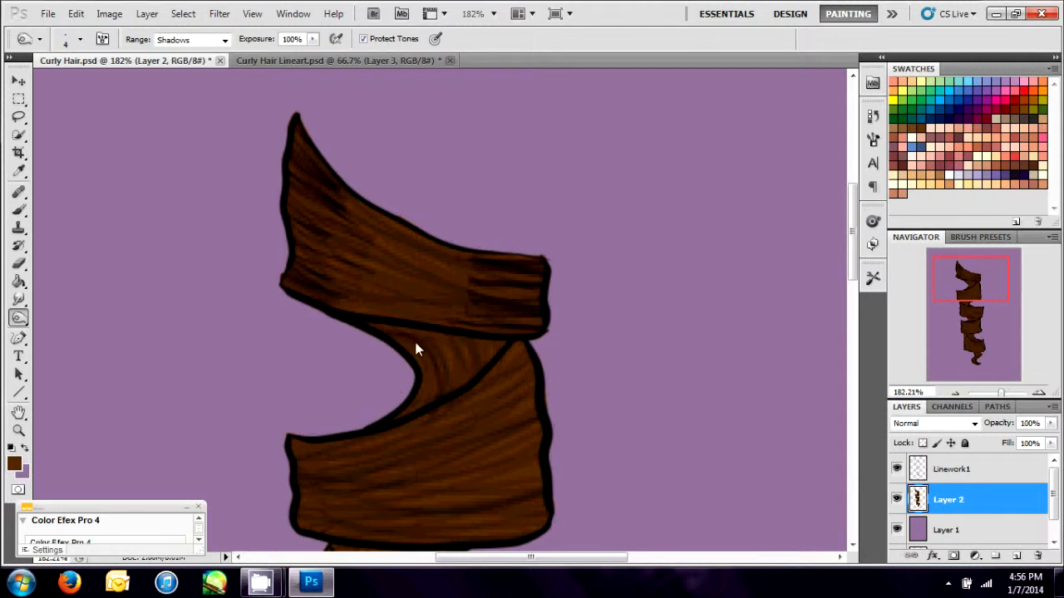
{"action": "left_click_drag", "start_coordinate": [415, 349], "coordinate": [439, 344]}
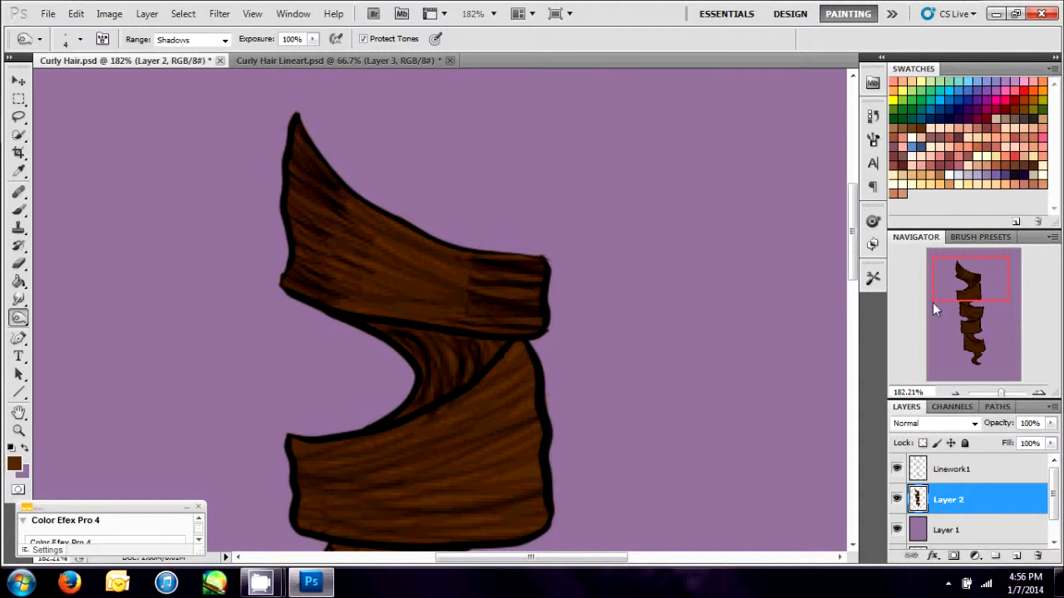
{"action": "scroll", "scroll_direction": "down", "scroll_amount": 3}
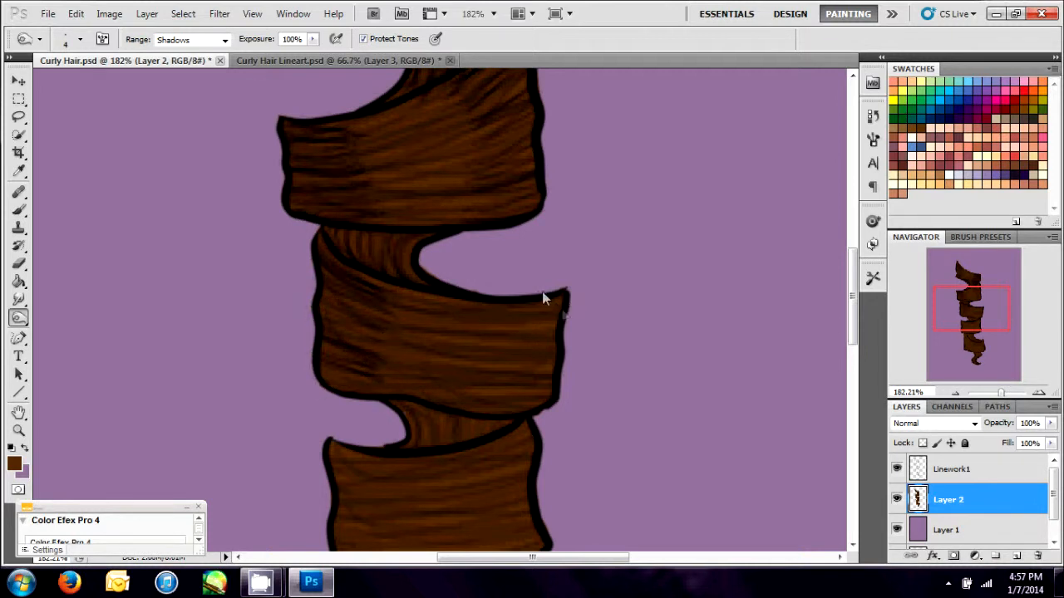
- Burn darker shadows into the middle loop, lower loop and curled tip
{"action": "left_click", "coordinate": [540, 312]}
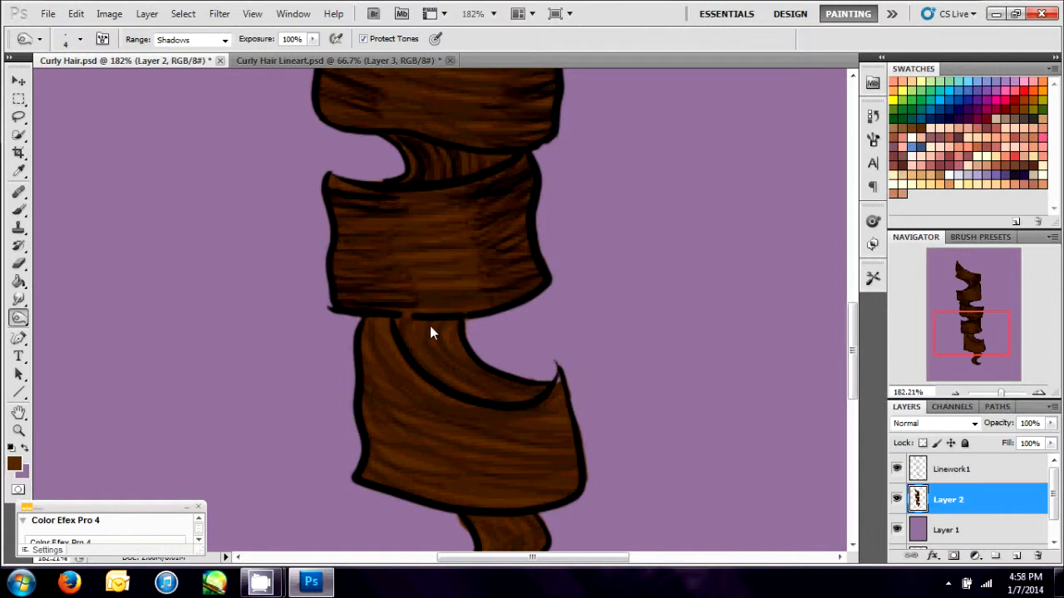
{"action": "left_click_drag", "start_coordinate": [430, 333], "coordinate": [491, 406]}
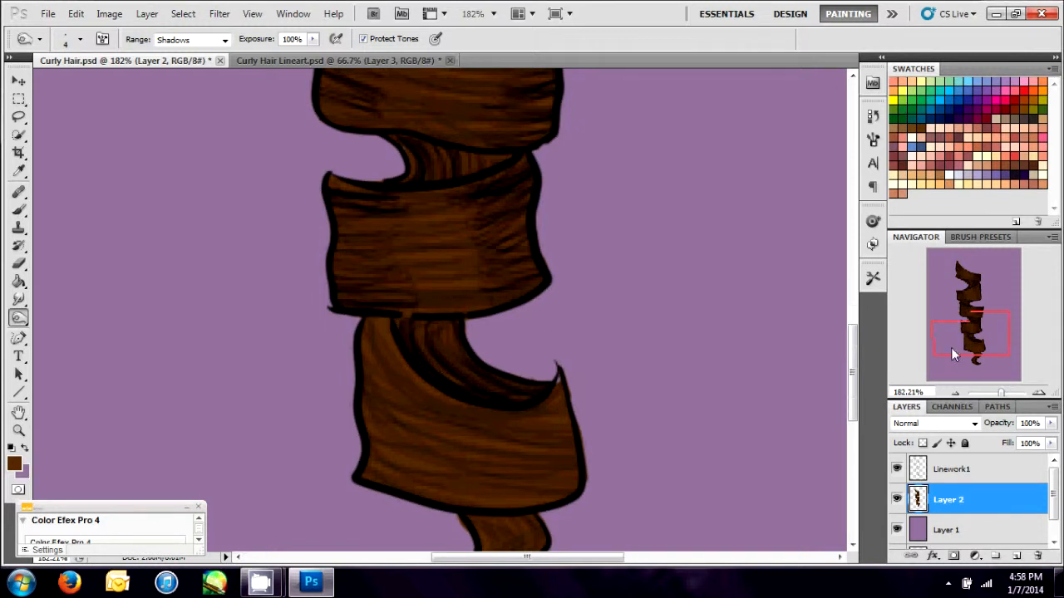
{"action": "scroll", "scroll_direction": "down", "scroll_amount": 3}
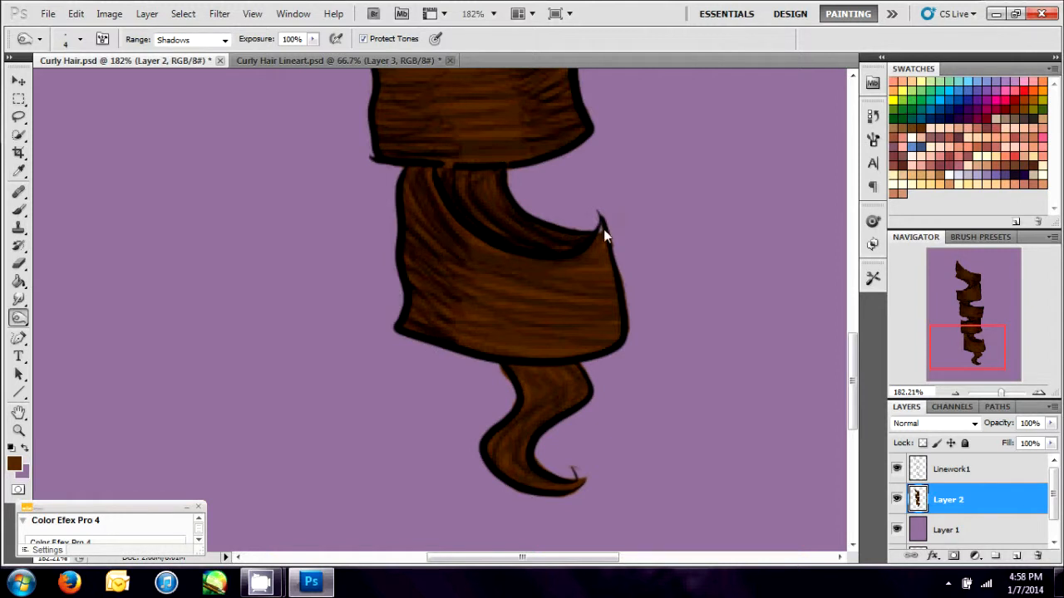
{"action": "left_click_drag", "start_coordinate": [602, 237], "coordinate": [561, 286]}
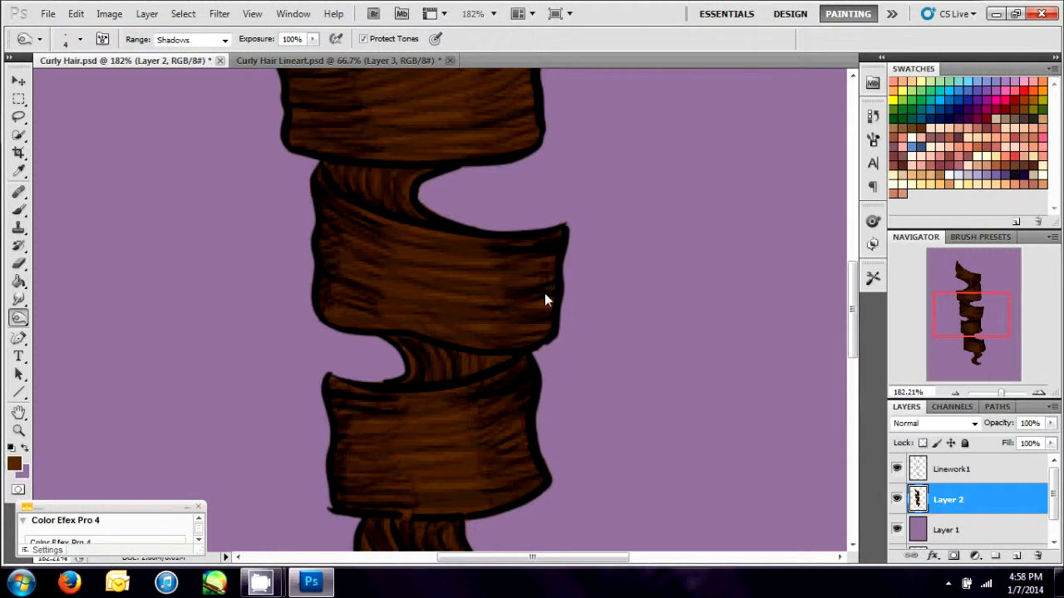
{"action": "scroll", "scroll_direction": "down", "scroll_amount": 3}
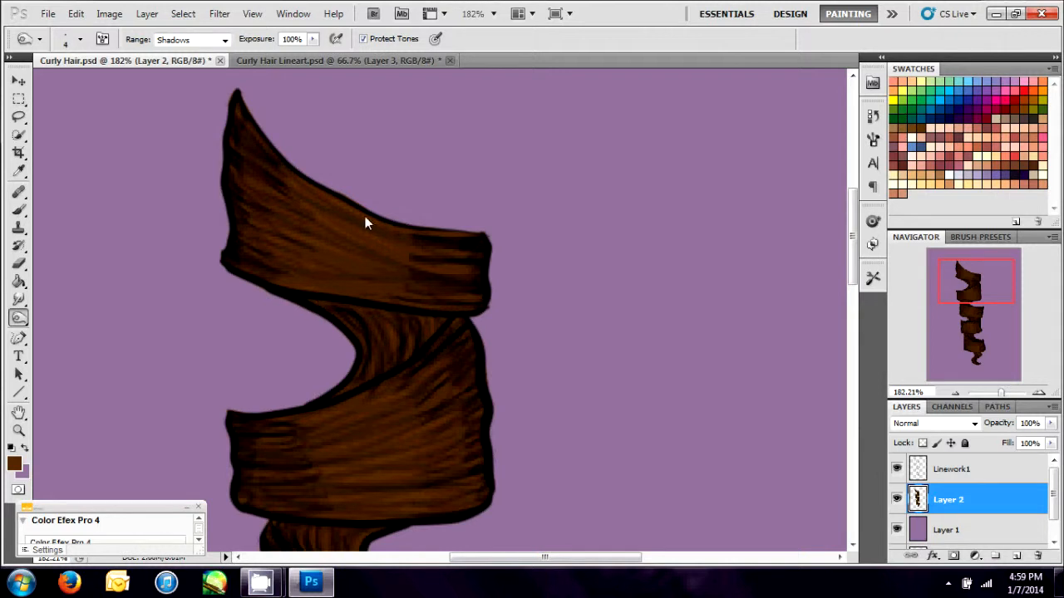
- Switch to the Dodge tool with a 4 px brush and Highlights range, starting on the top loop
{"action": "left_click", "coordinate": [15, 582]}
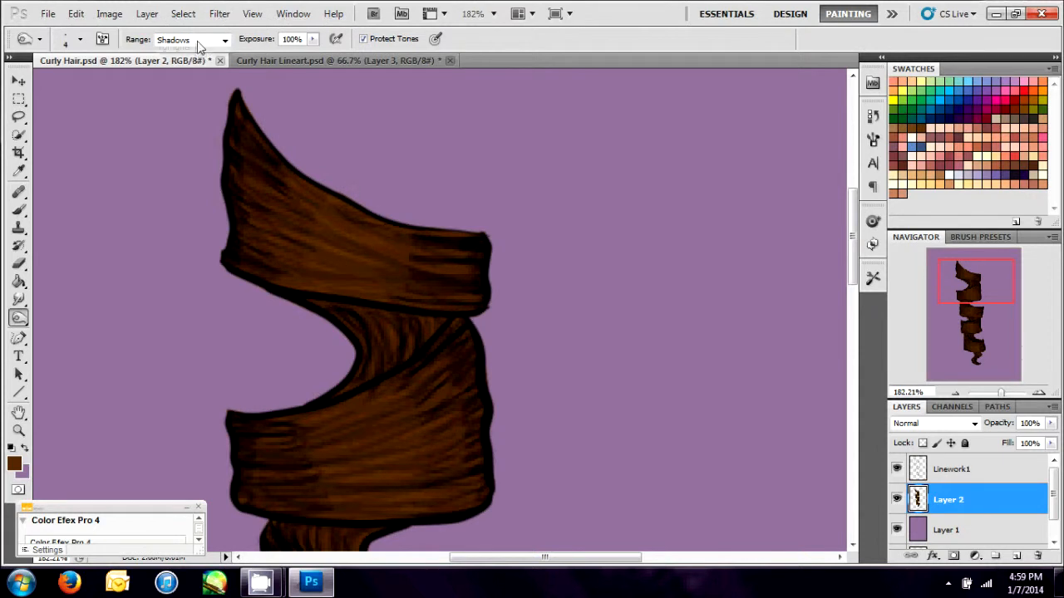
{"action": "left_click", "coordinate": [192, 39]}
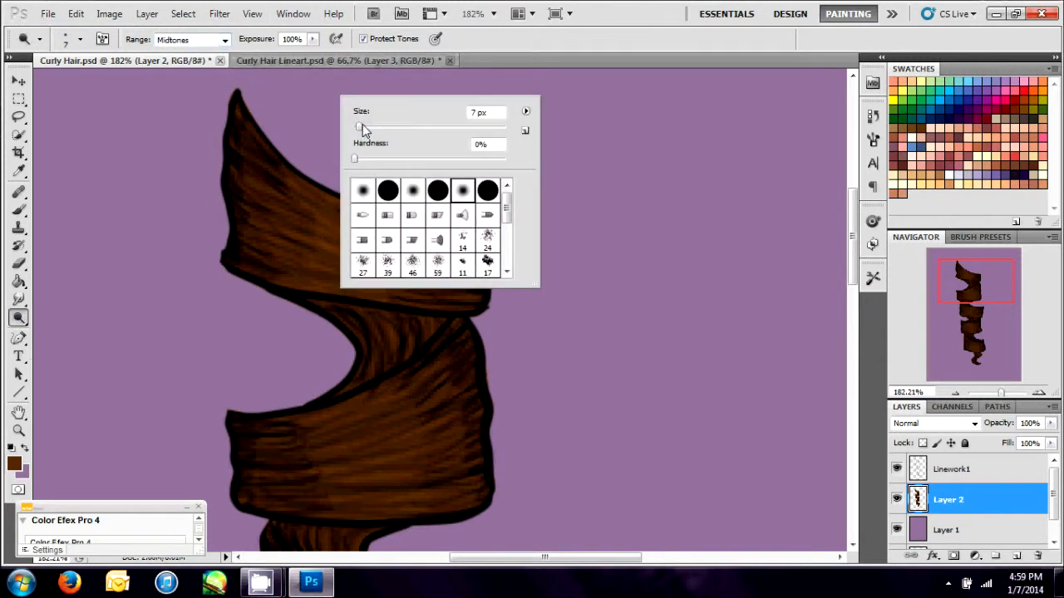
{"action": "left_click_drag", "start_coordinate": [359, 126], "coordinate": [354, 126]}
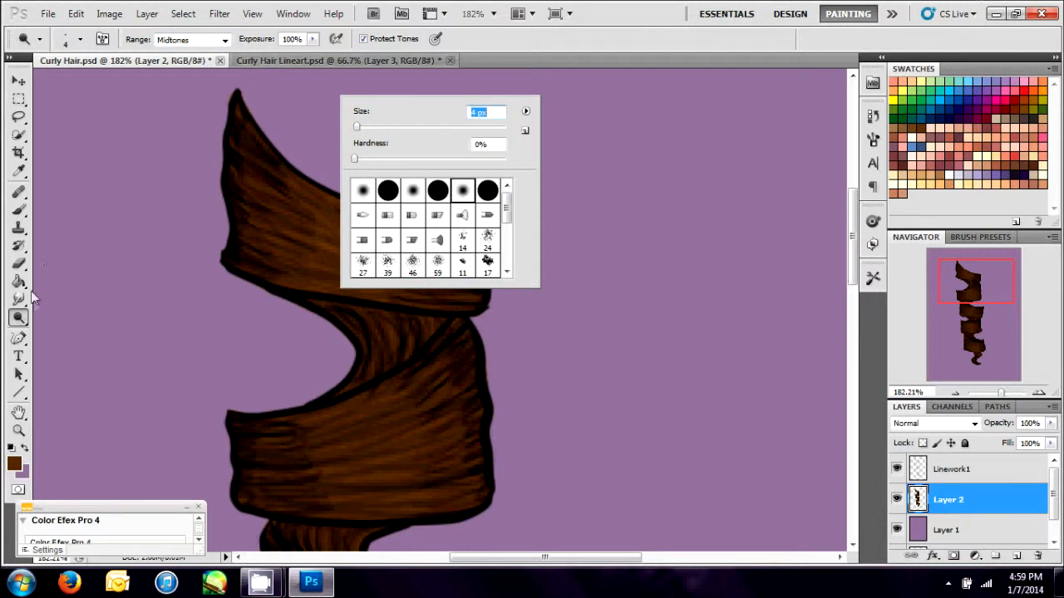
{"action": "left_click", "coordinate": [114, 156]}
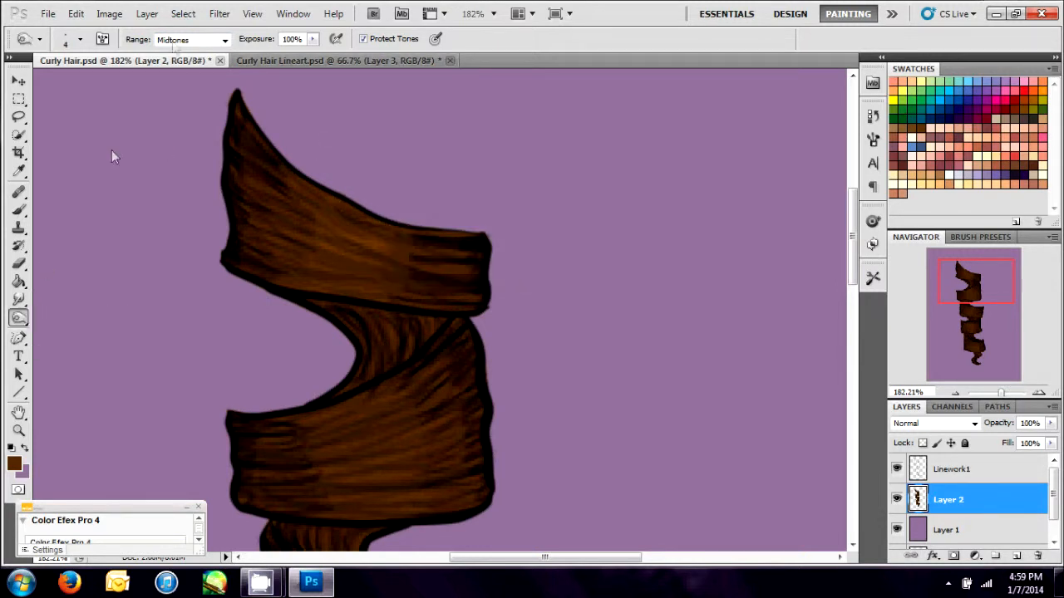
{"action": "left_click", "coordinate": [192, 39]}
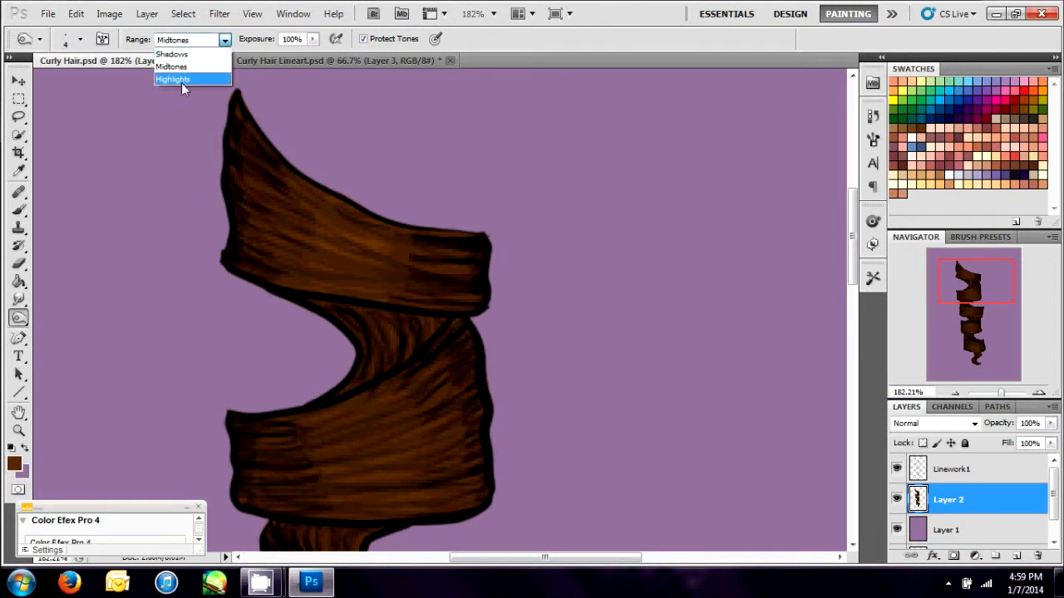
{"action": "left_click", "coordinate": [173, 79]}
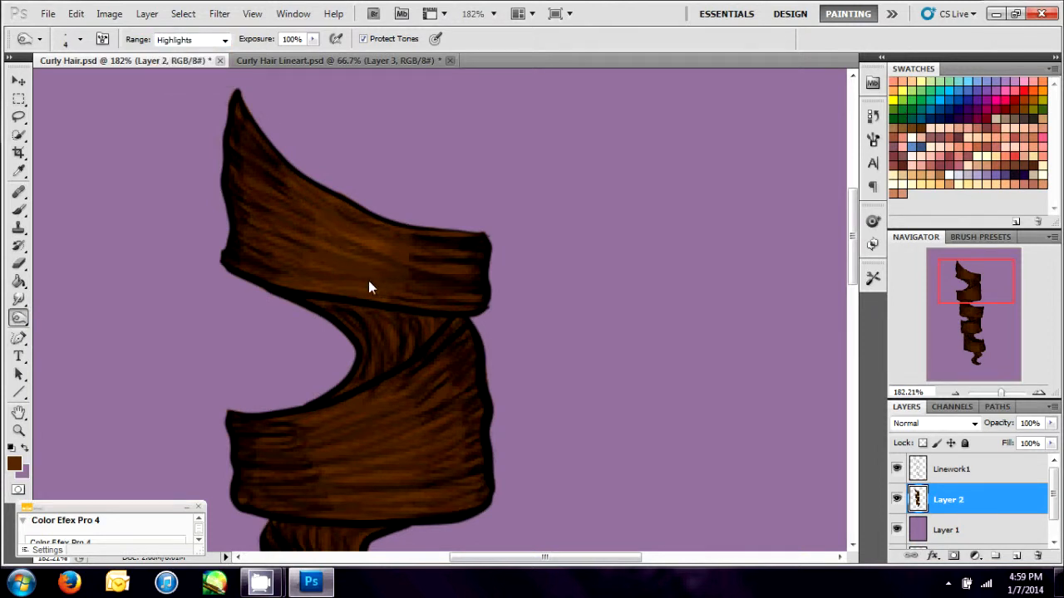
{"action": "left_click", "coordinate": [18, 317]}
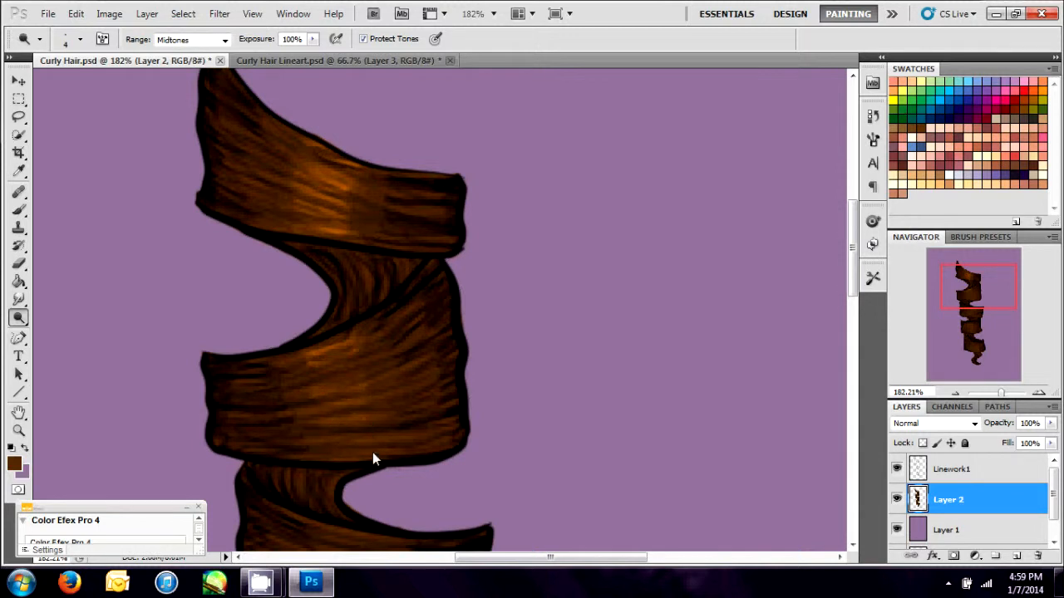
- Switch the Dodge range to Shadows, then dodge bright streaks over the middle loop
{"action": "left_click", "coordinate": [191, 39]}
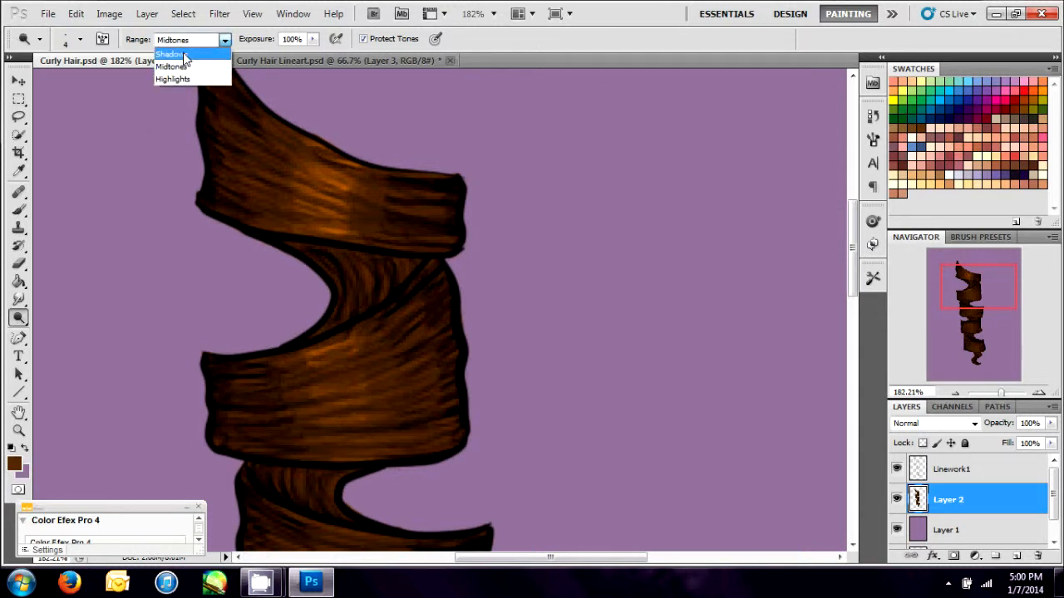
{"action": "left_click", "coordinate": [170, 53]}
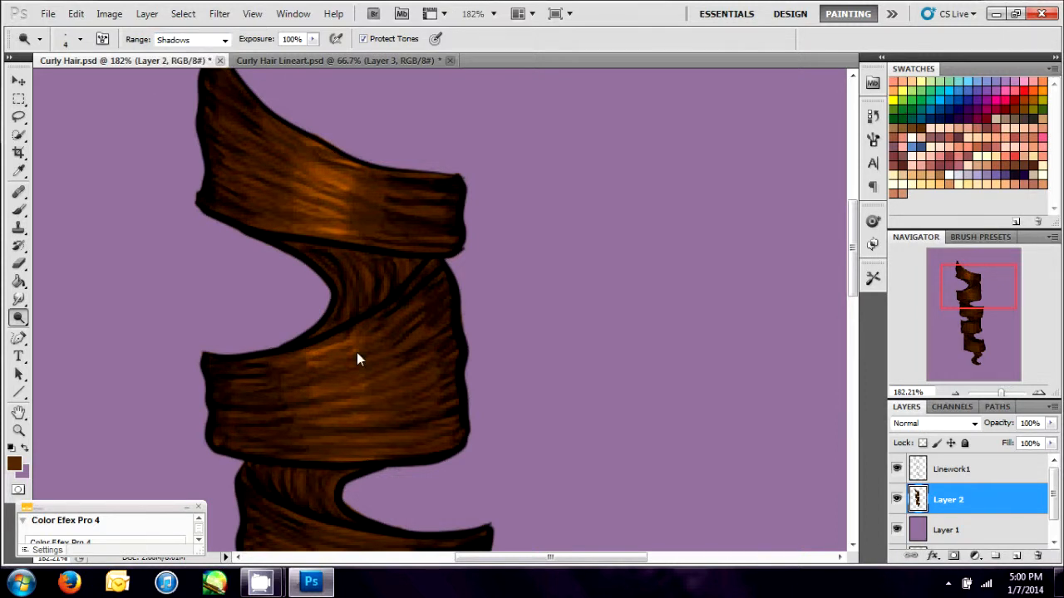
{"action": "left_click", "coordinate": [191, 39]}
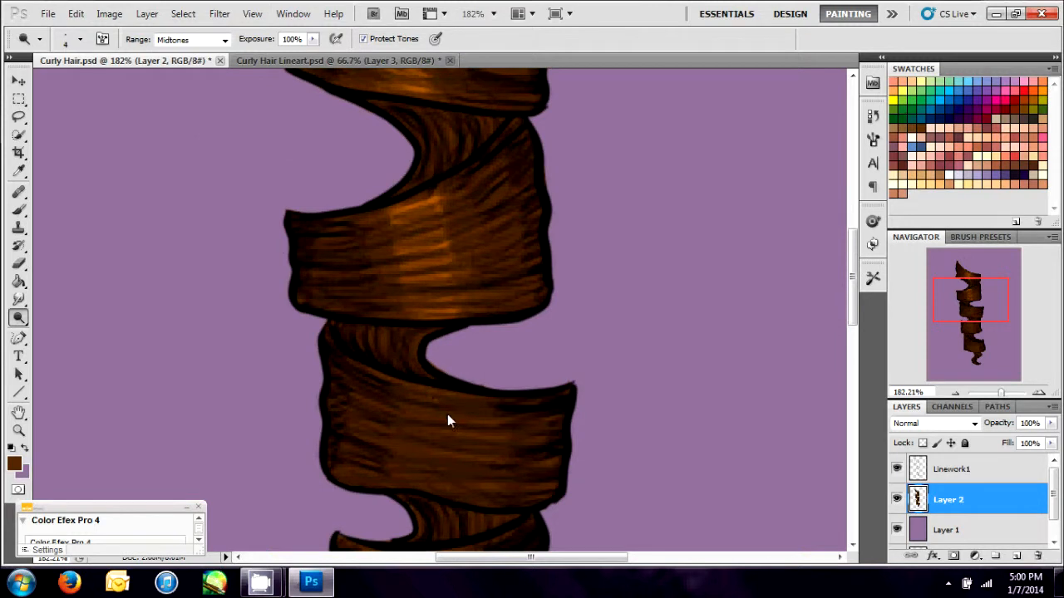
{"action": "mouse_move", "coordinate": [453, 498]}
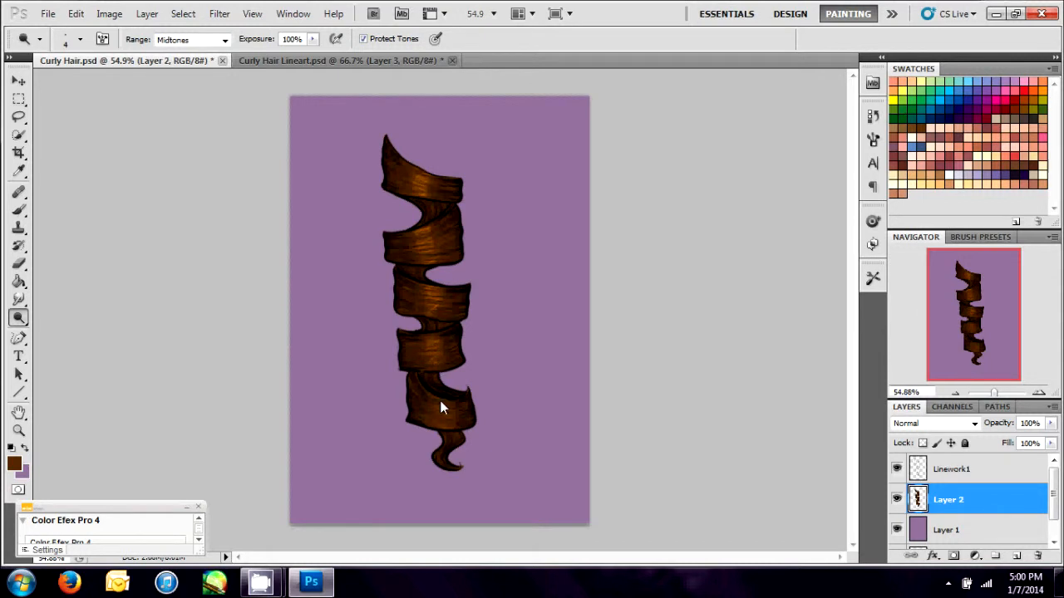
{"action": "mouse_move", "coordinate": [431, 416]}
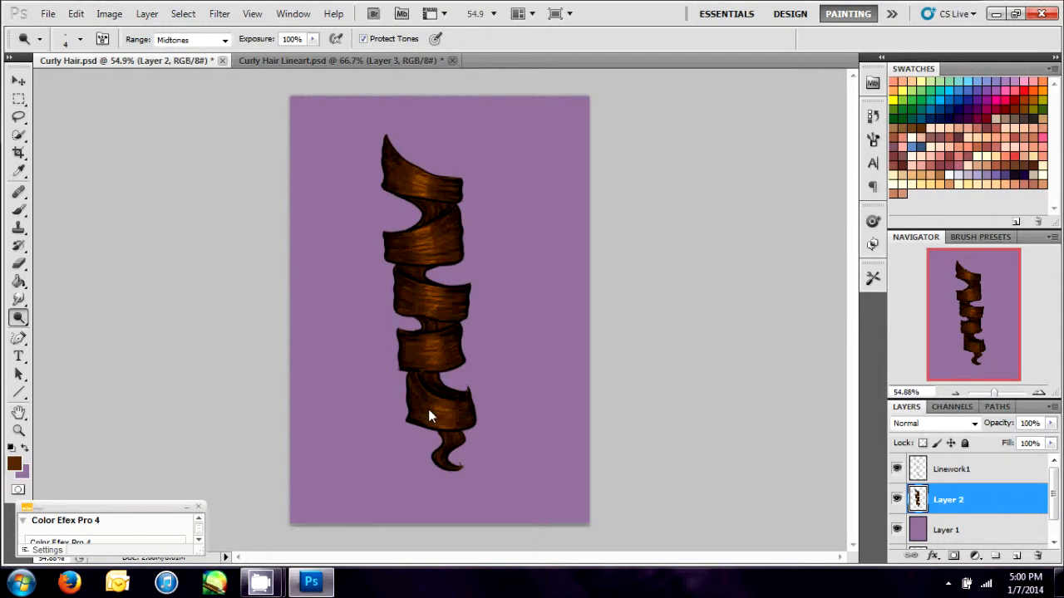
- Set the tool's Range to Midtones and darken the ringlet's midtone shading
{"action": "left_click", "coordinate": [191, 39]}
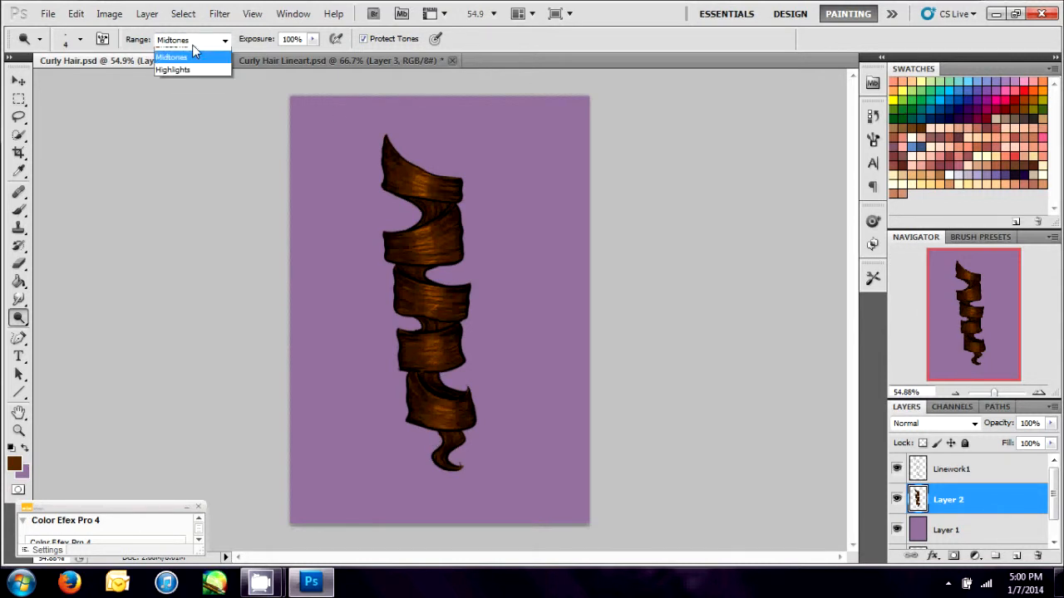
{"action": "left_click", "coordinate": [172, 56]}
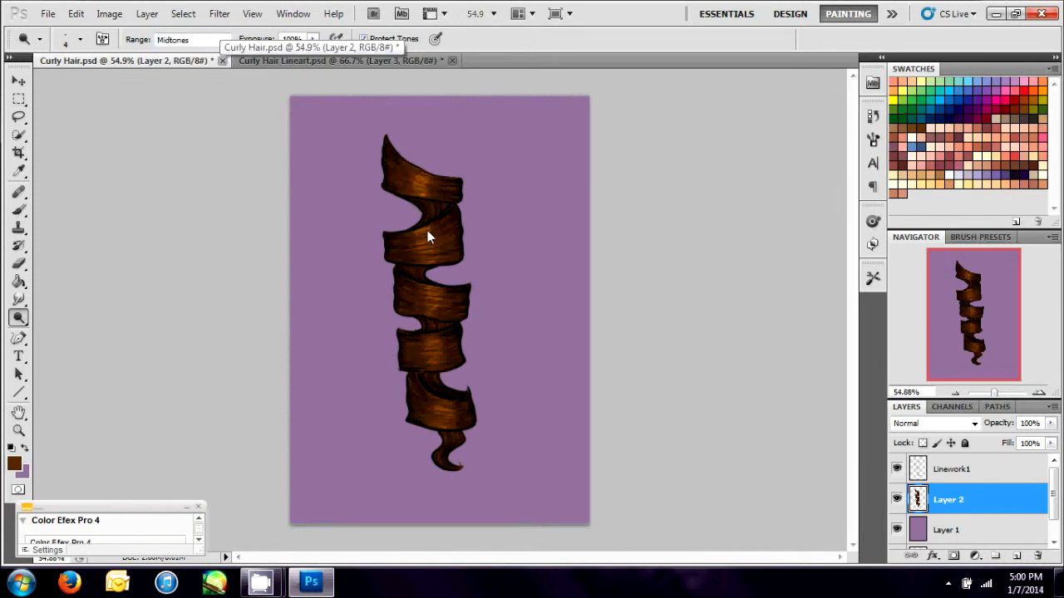
{"action": "mouse_move", "coordinate": [214, 43]}
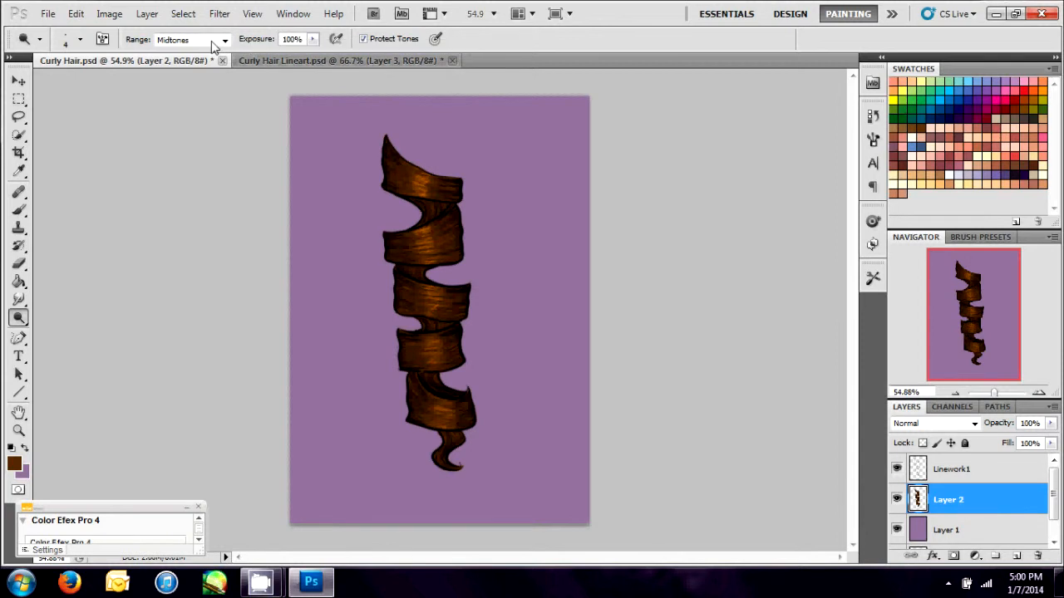
{"action": "left_click", "coordinate": [191, 40]}
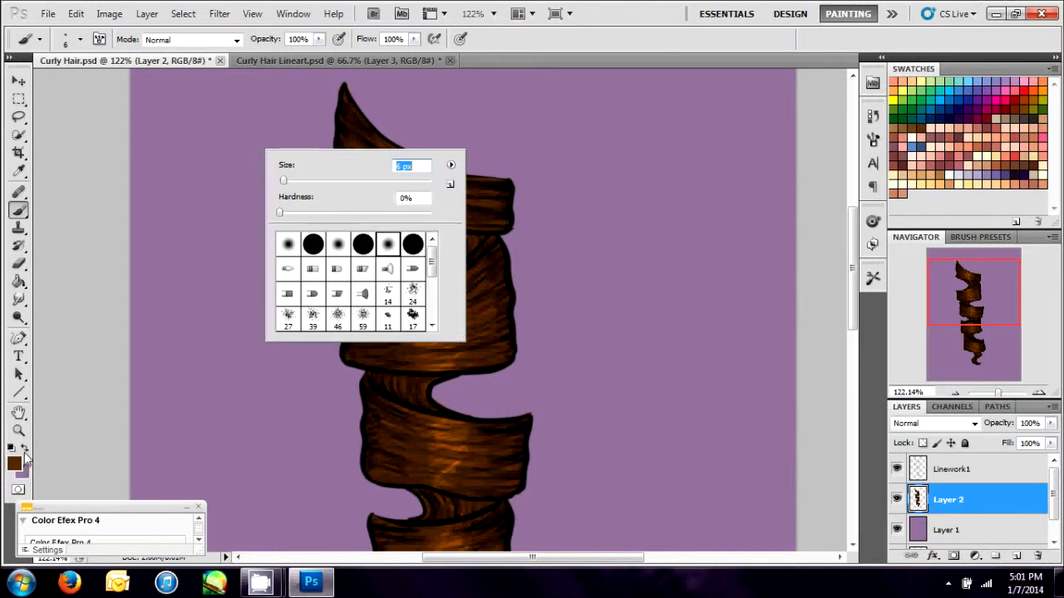
- Choose a pale beige foreground colour and brush soft highlights at ~49% opacity, 50% flow
{"action": "left_click", "coordinate": [13, 462]}
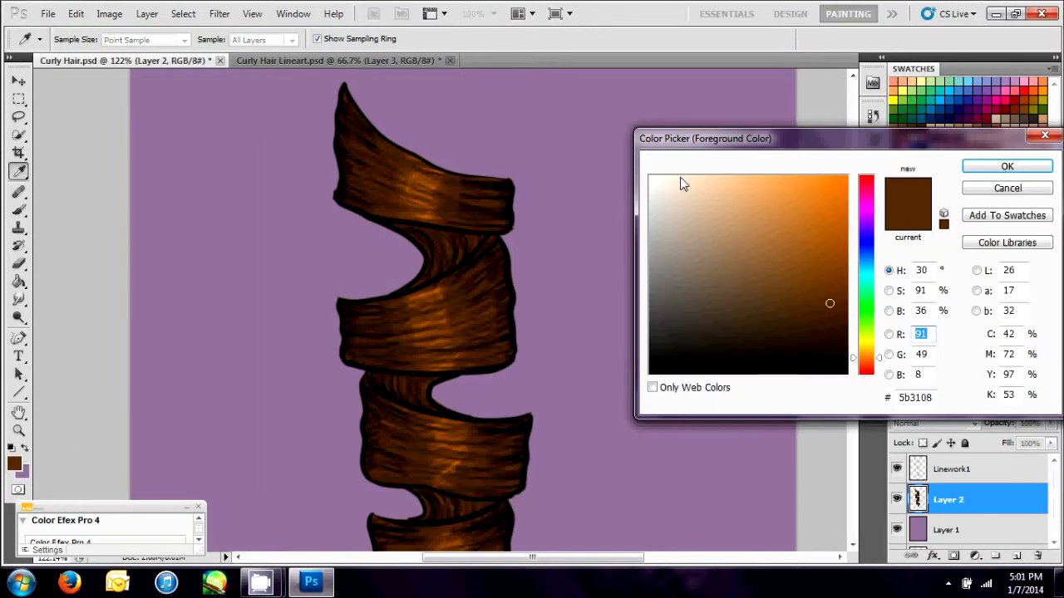
{"action": "left_click", "coordinate": [700, 204]}
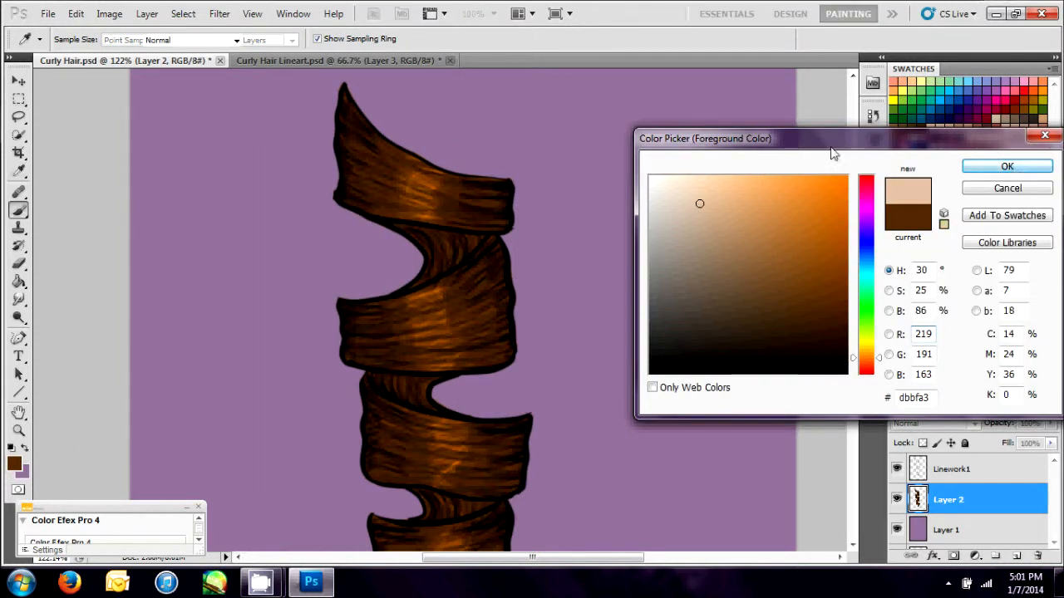
{"action": "left_click", "coordinate": [1006, 167]}
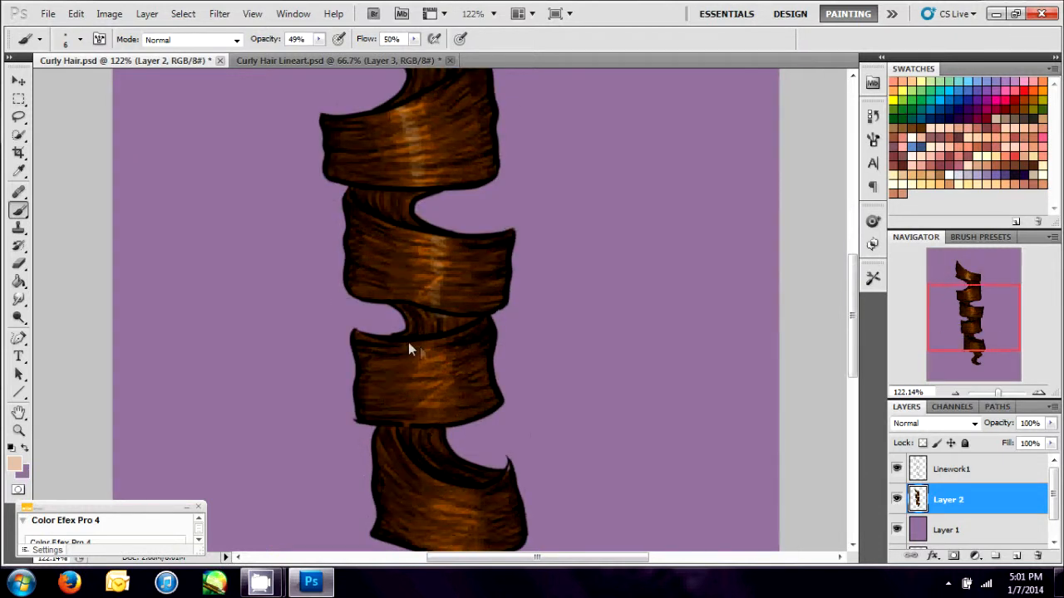
{"action": "mouse_move", "coordinate": [436, 394]}
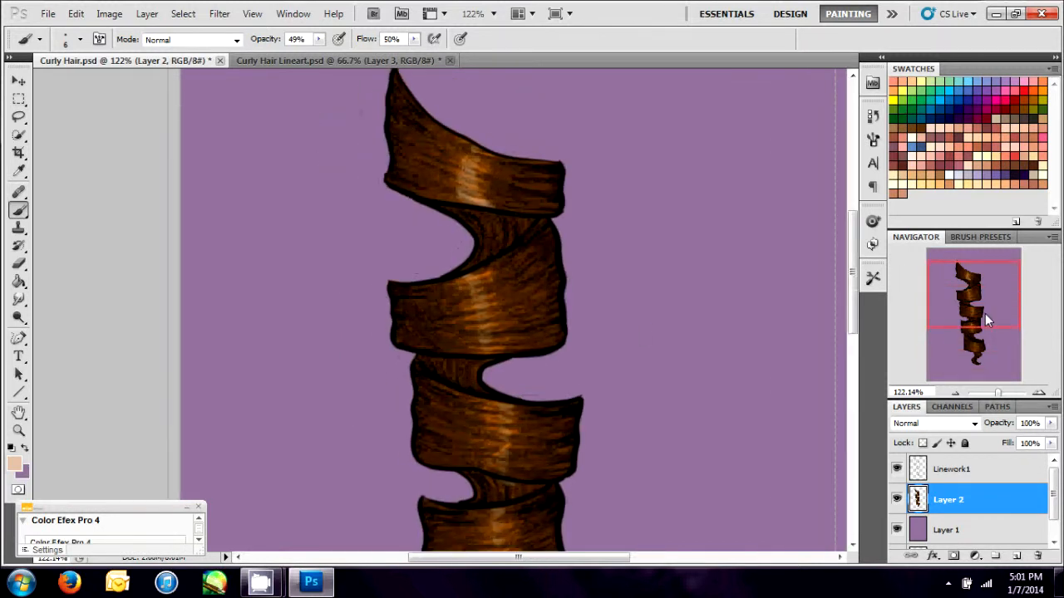
{"action": "left_click_drag", "start_coordinate": [1001, 392], "coordinate": [985, 393]}
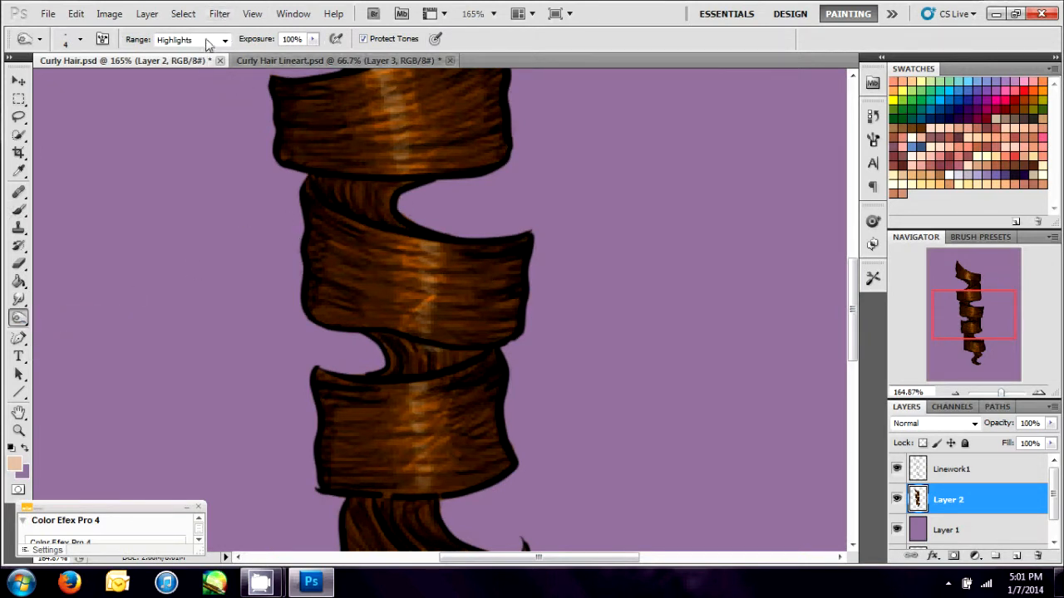
- Change the Dodge tool's tonal range, ending on Shadows, to brighten the light streaks
{"action": "left_click", "coordinate": [172, 39]}
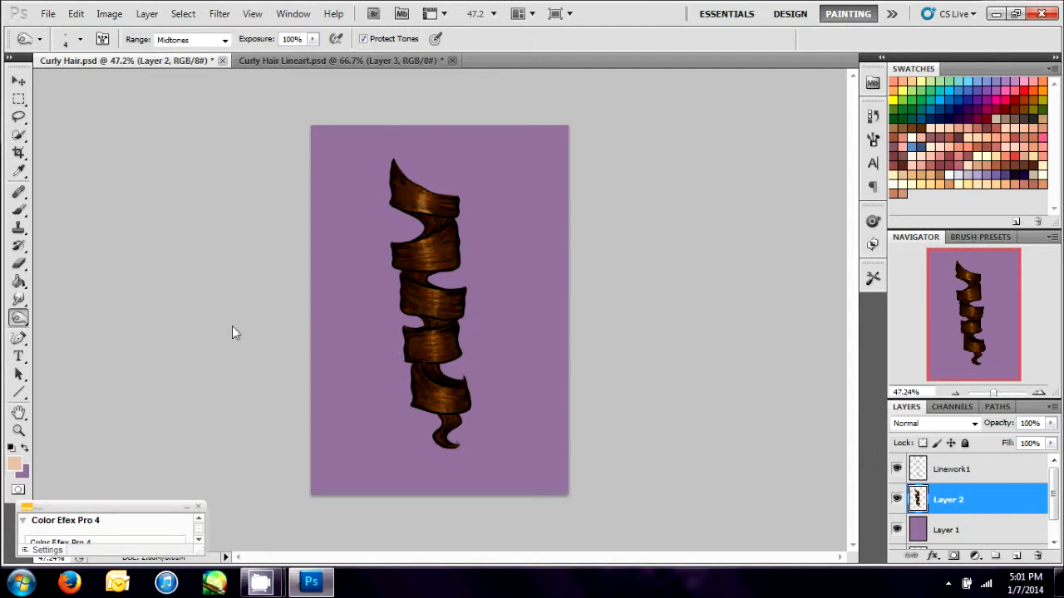
{"action": "left_click", "coordinate": [191, 39]}
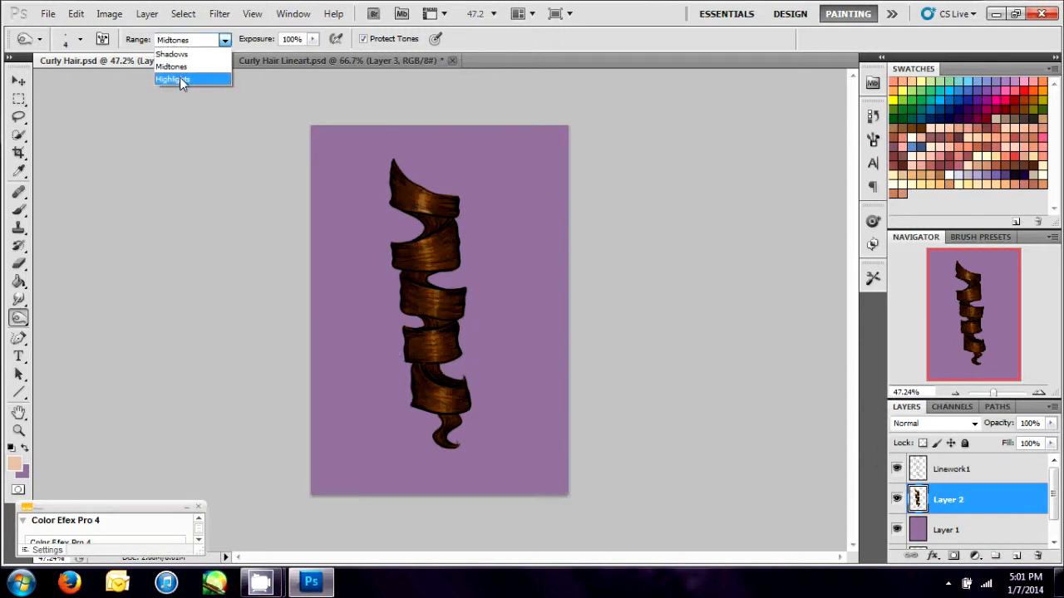
{"action": "left_click", "coordinate": [173, 78]}
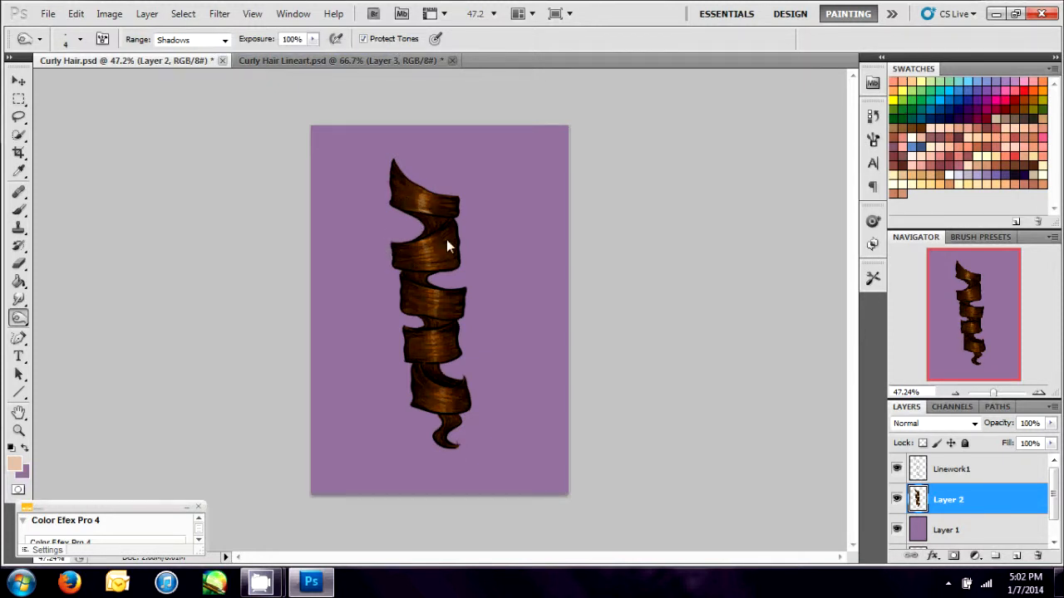
{"action": "mouse_move", "coordinate": [798, 342]}
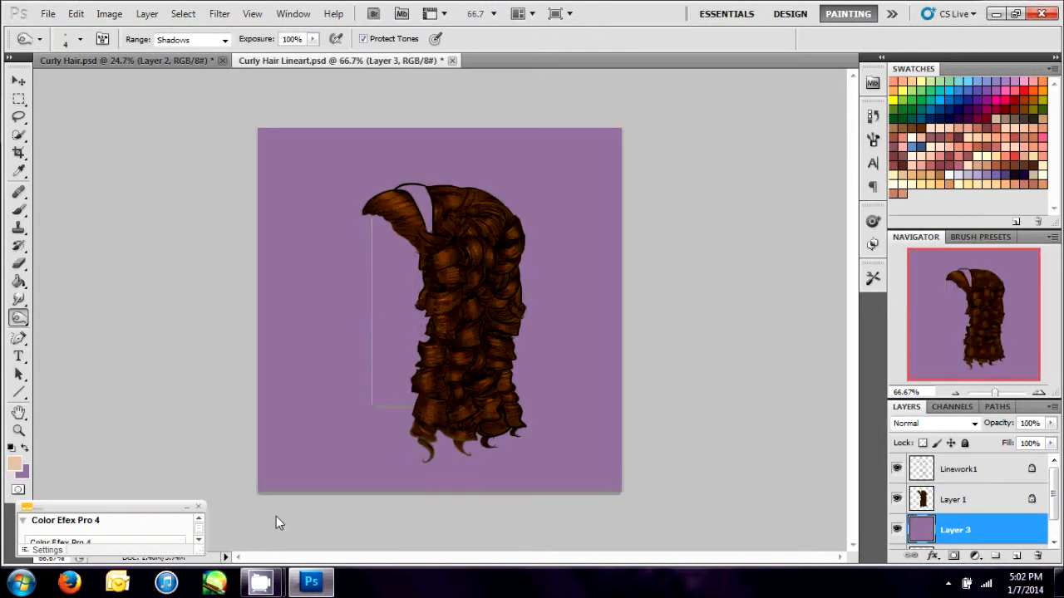
{"action": "mouse_move", "coordinate": [15, 449]}
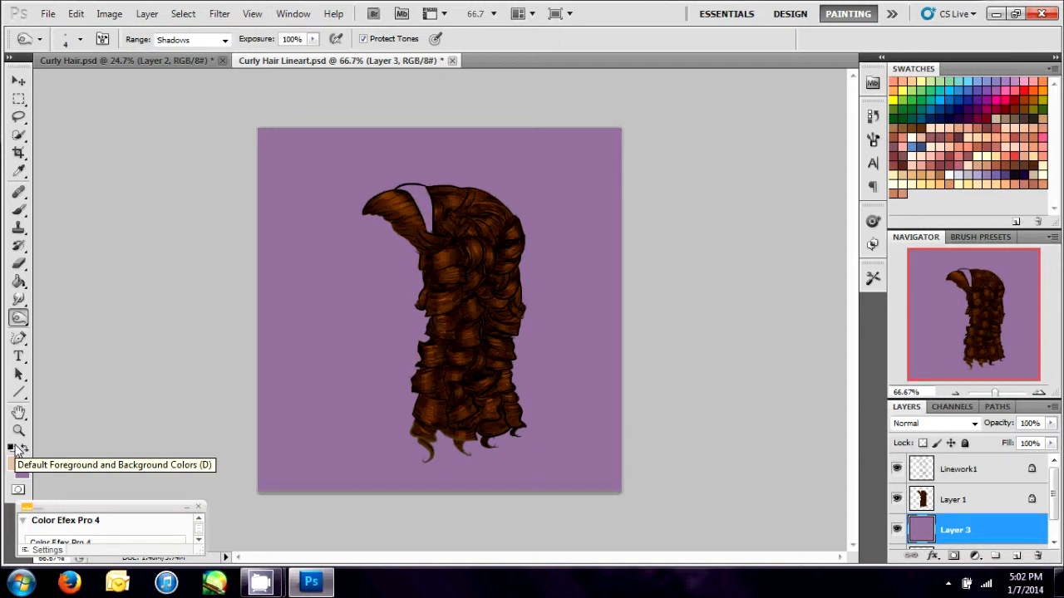
{"action": "mouse_move", "coordinate": [525, 462]}
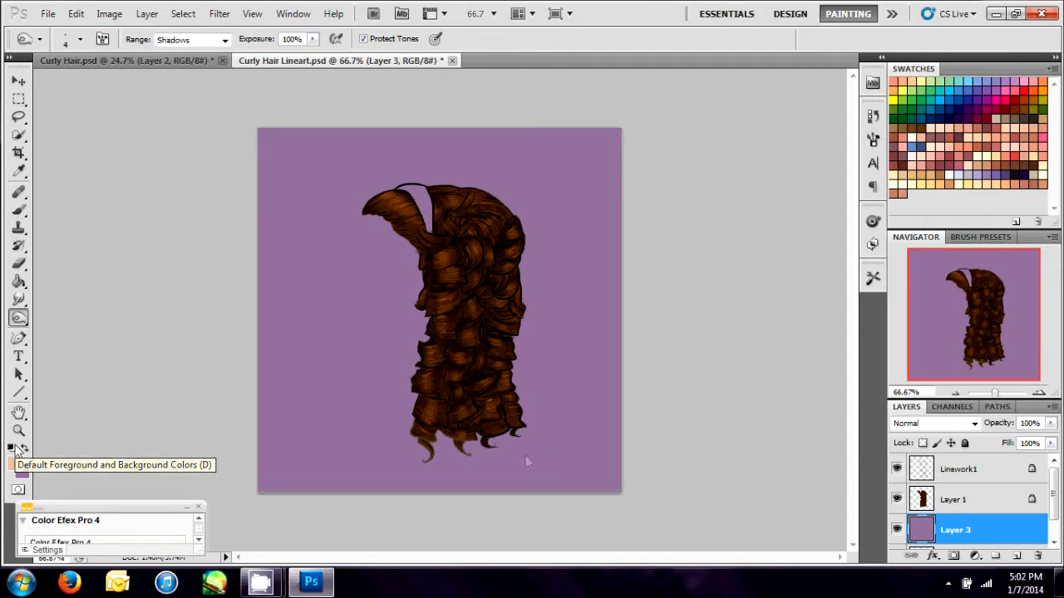
- Select Layer 1 in the curly hairdo document and magnify the hair's left edge
{"action": "left_click", "coordinate": [953, 499]}
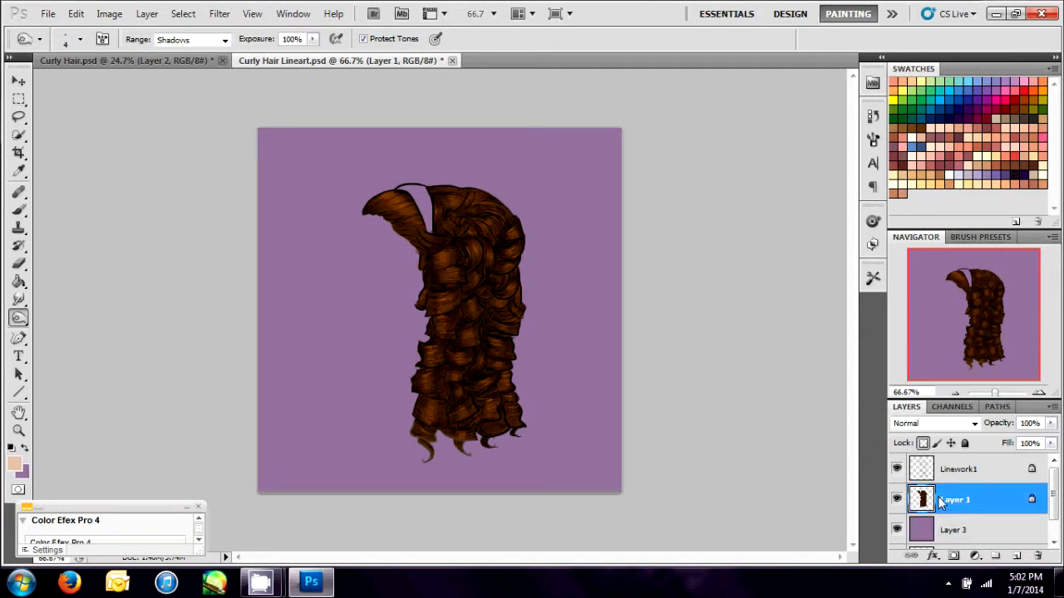
{"action": "left_click_drag", "start_coordinate": [994, 392], "coordinate": [1005, 392]}
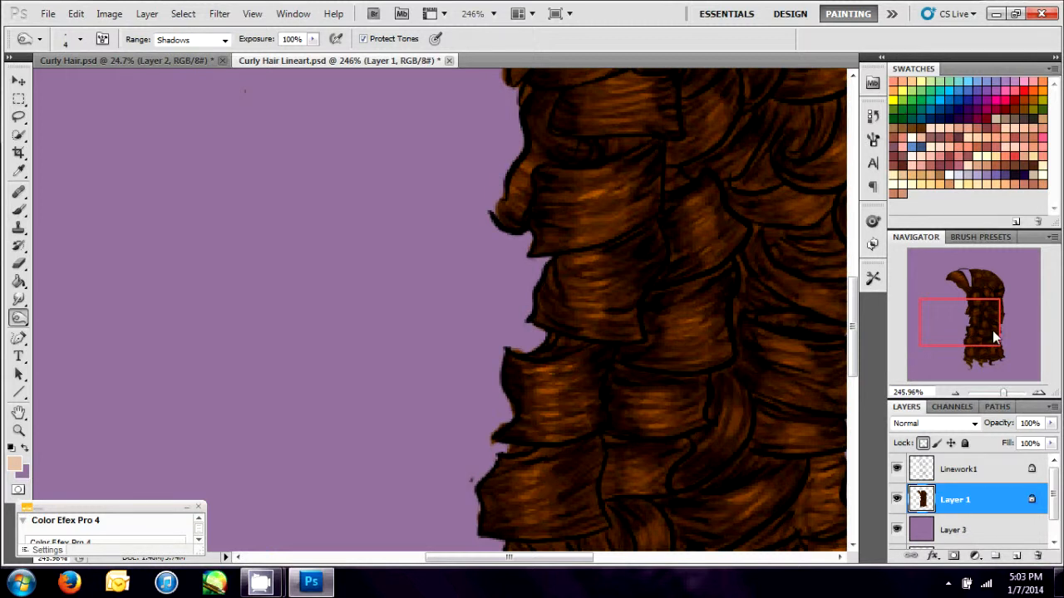
{"action": "scroll", "scroll_direction": "down", "scroll_amount": 3}
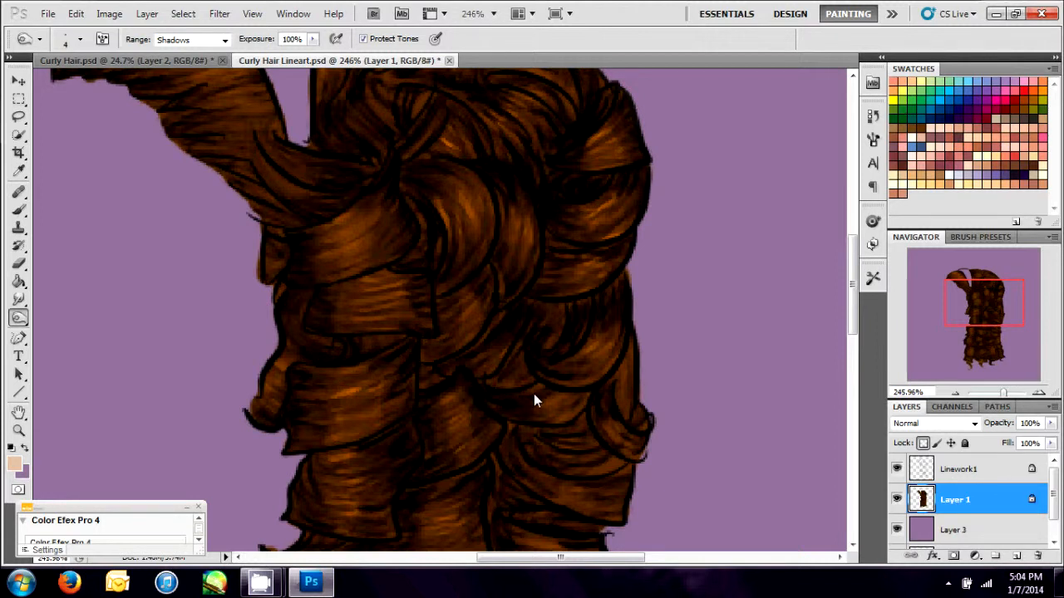
{"action": "left_click_drag", "start_coordinate": [536, 399], "coordinate": [649, 441]}
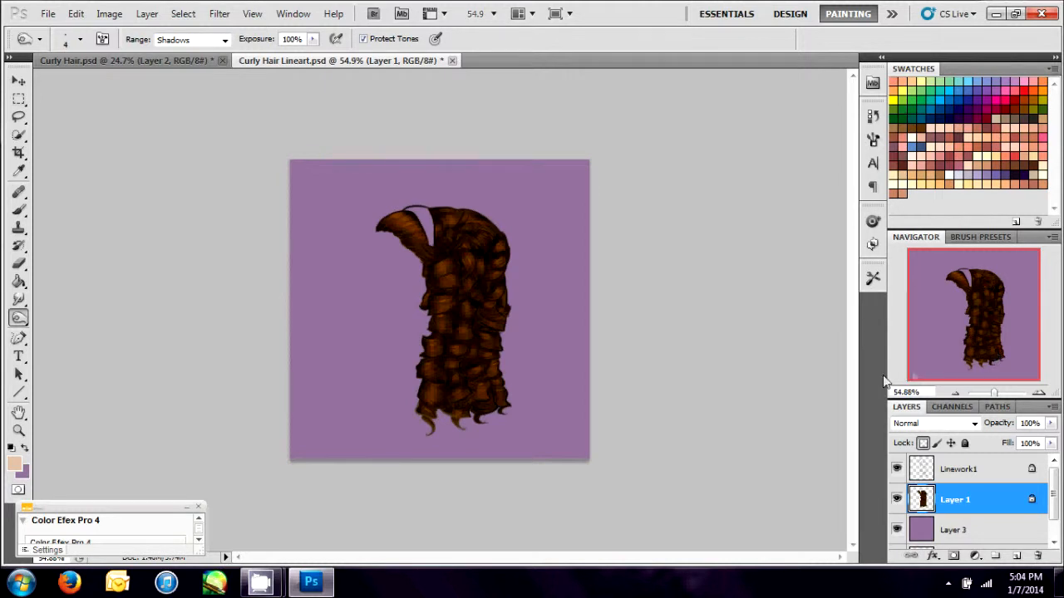
{"action": "mouse_move", "coordinate": [419, 468]}
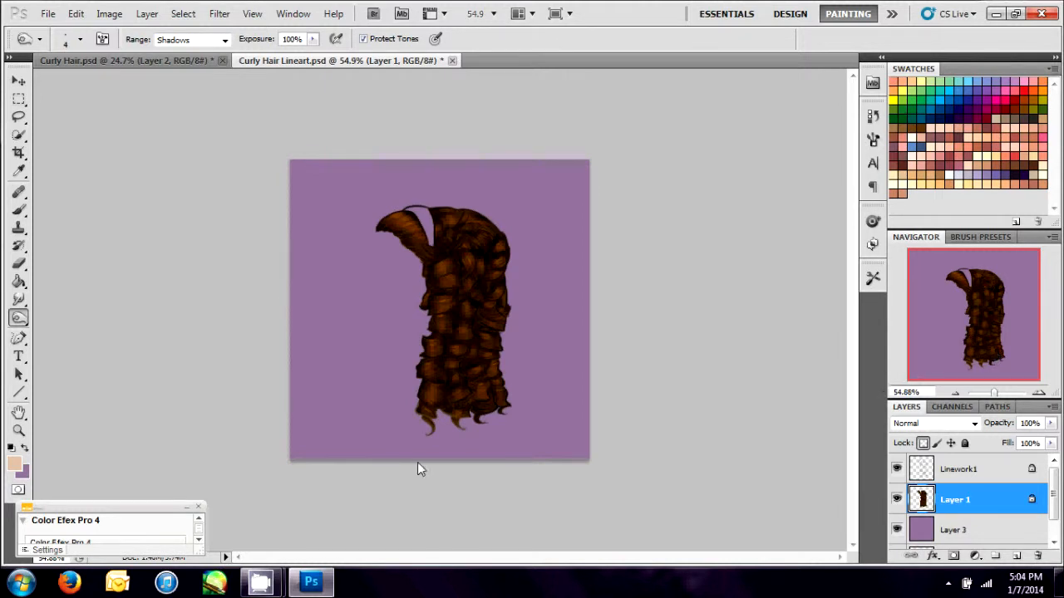